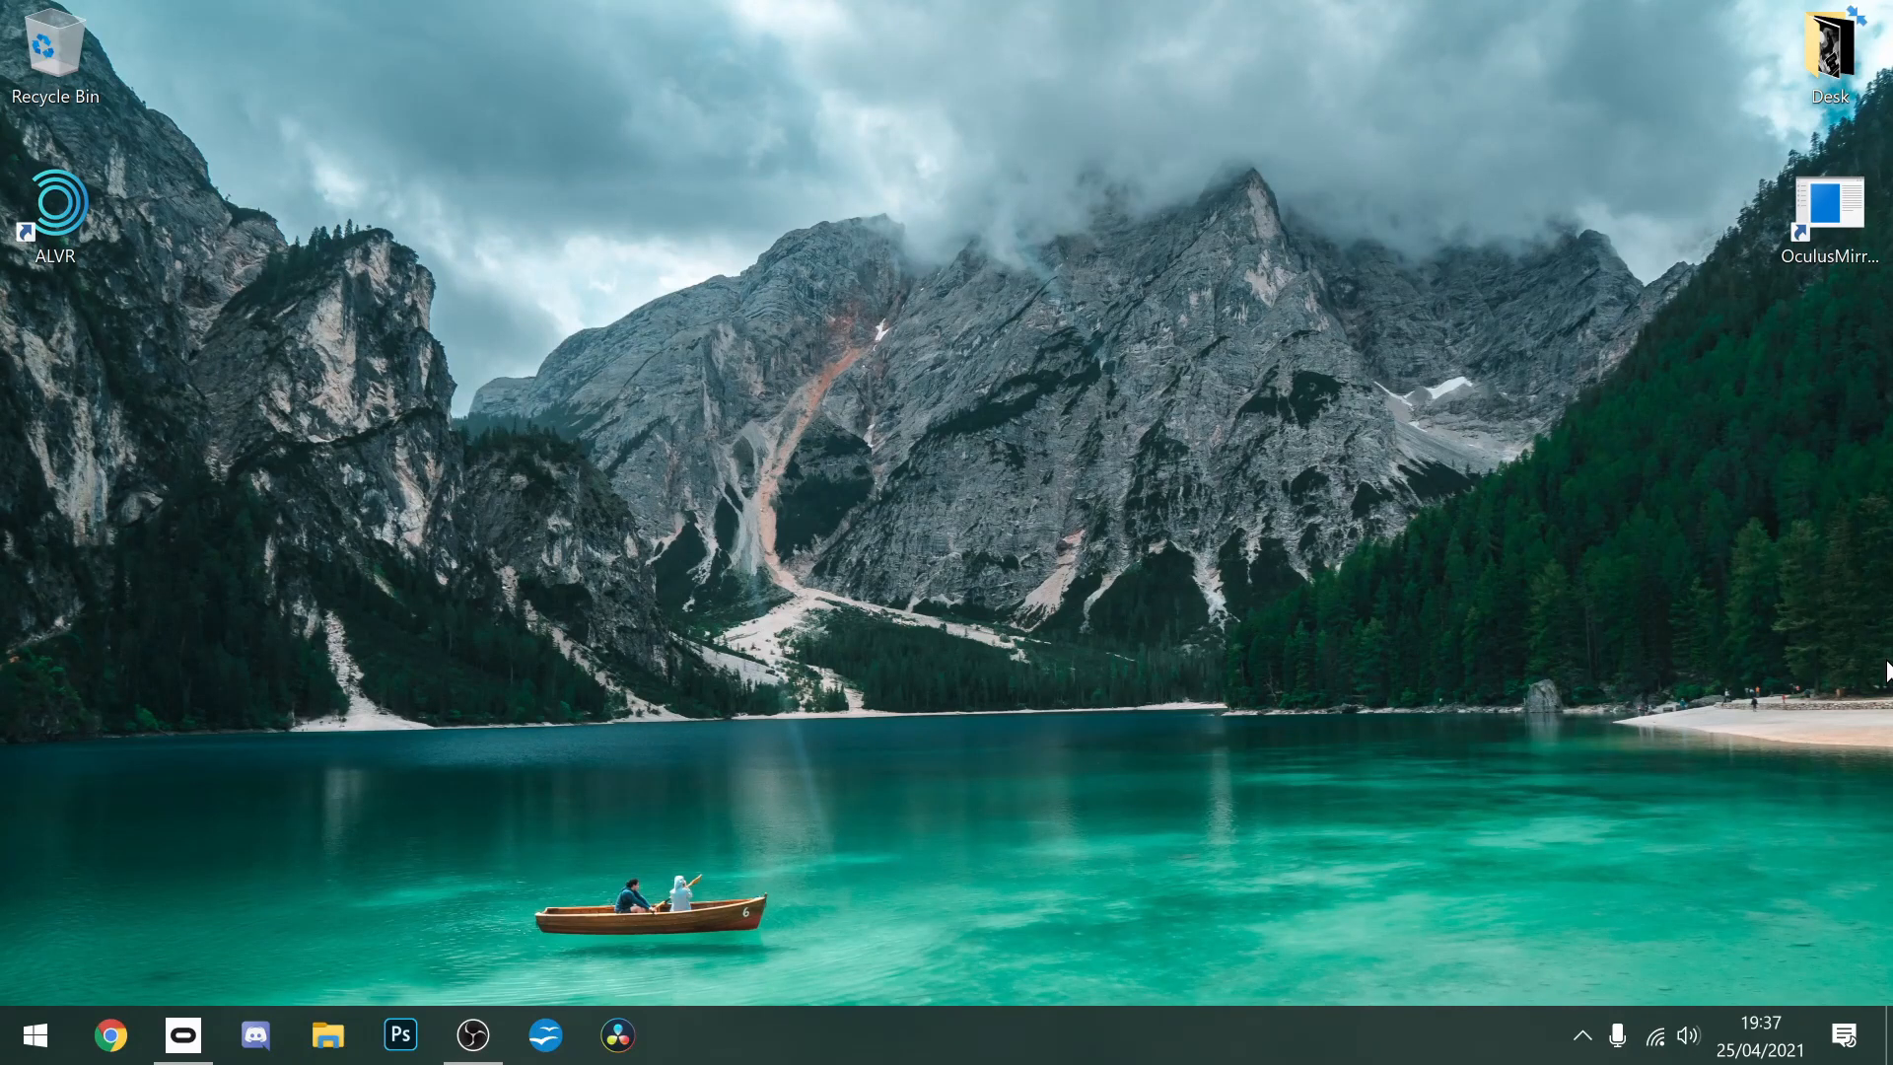
mouse_move(1365, 738)
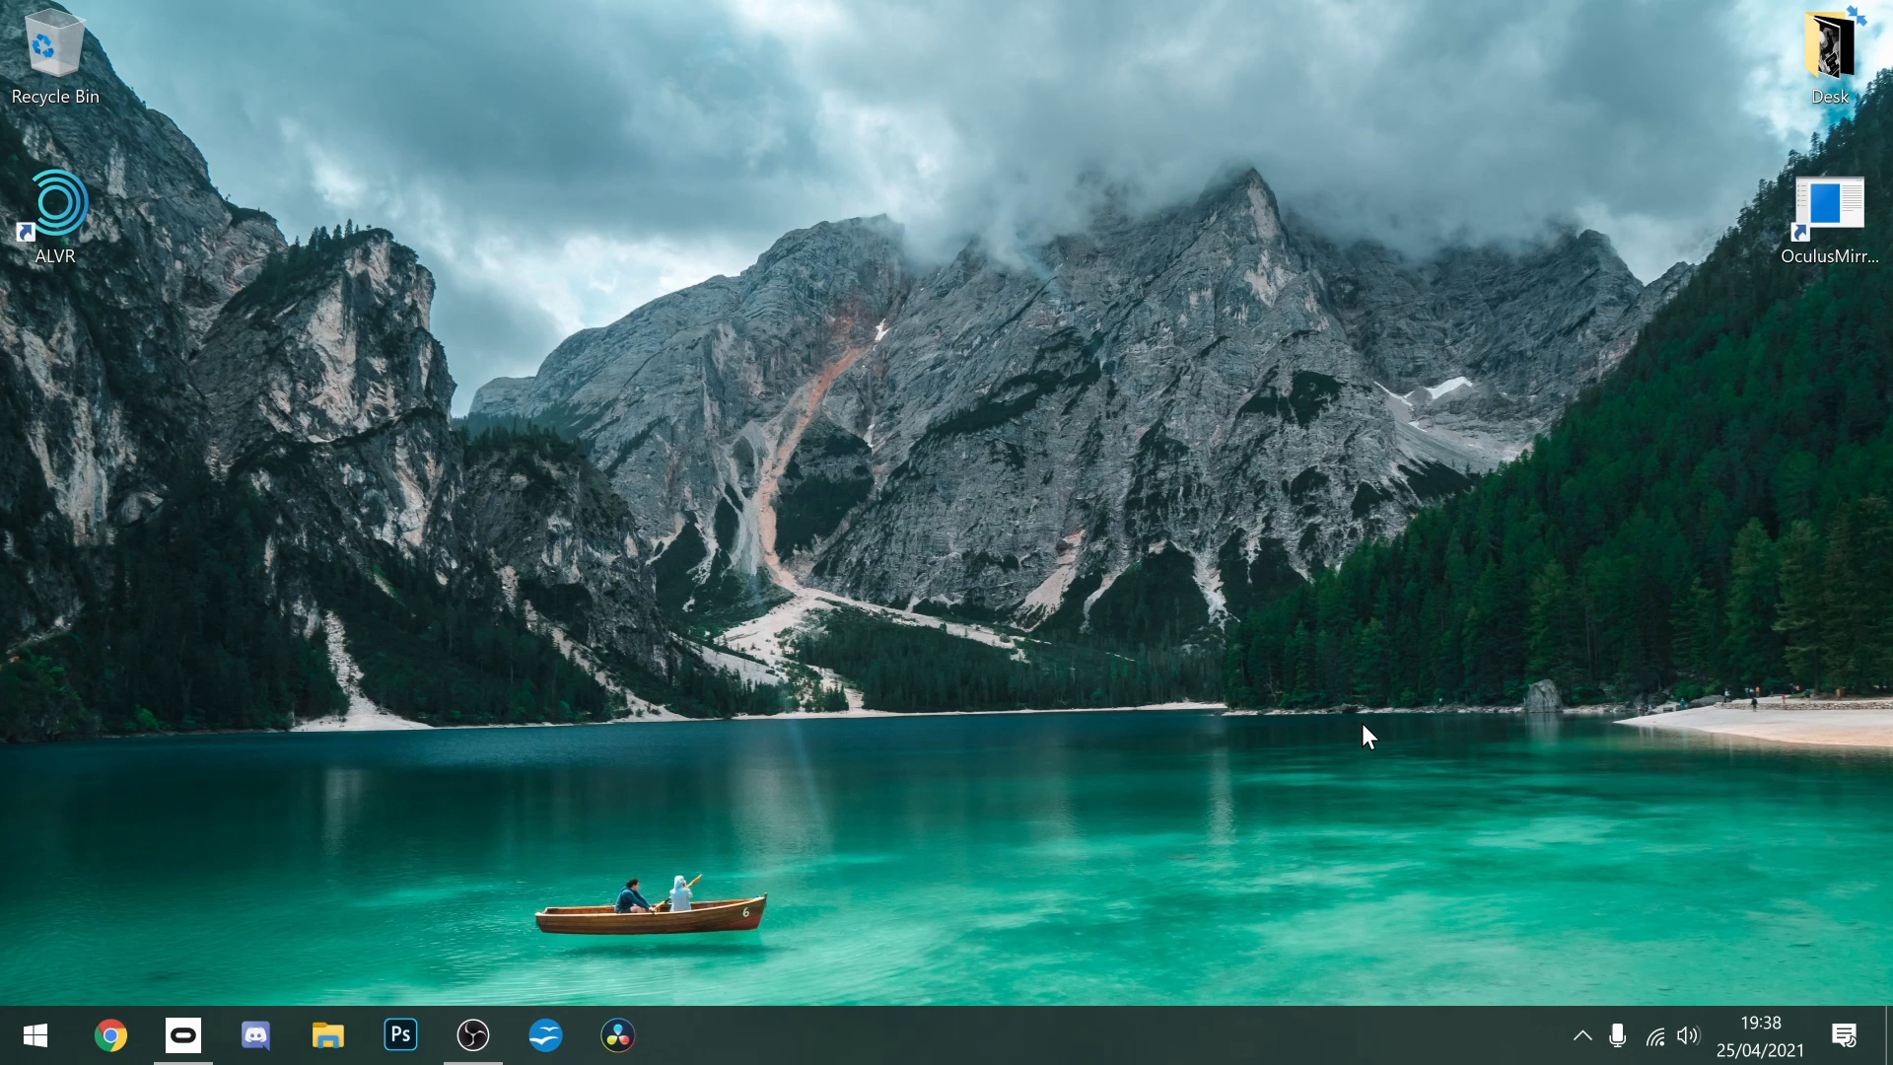
mouse_move(1332, 726)
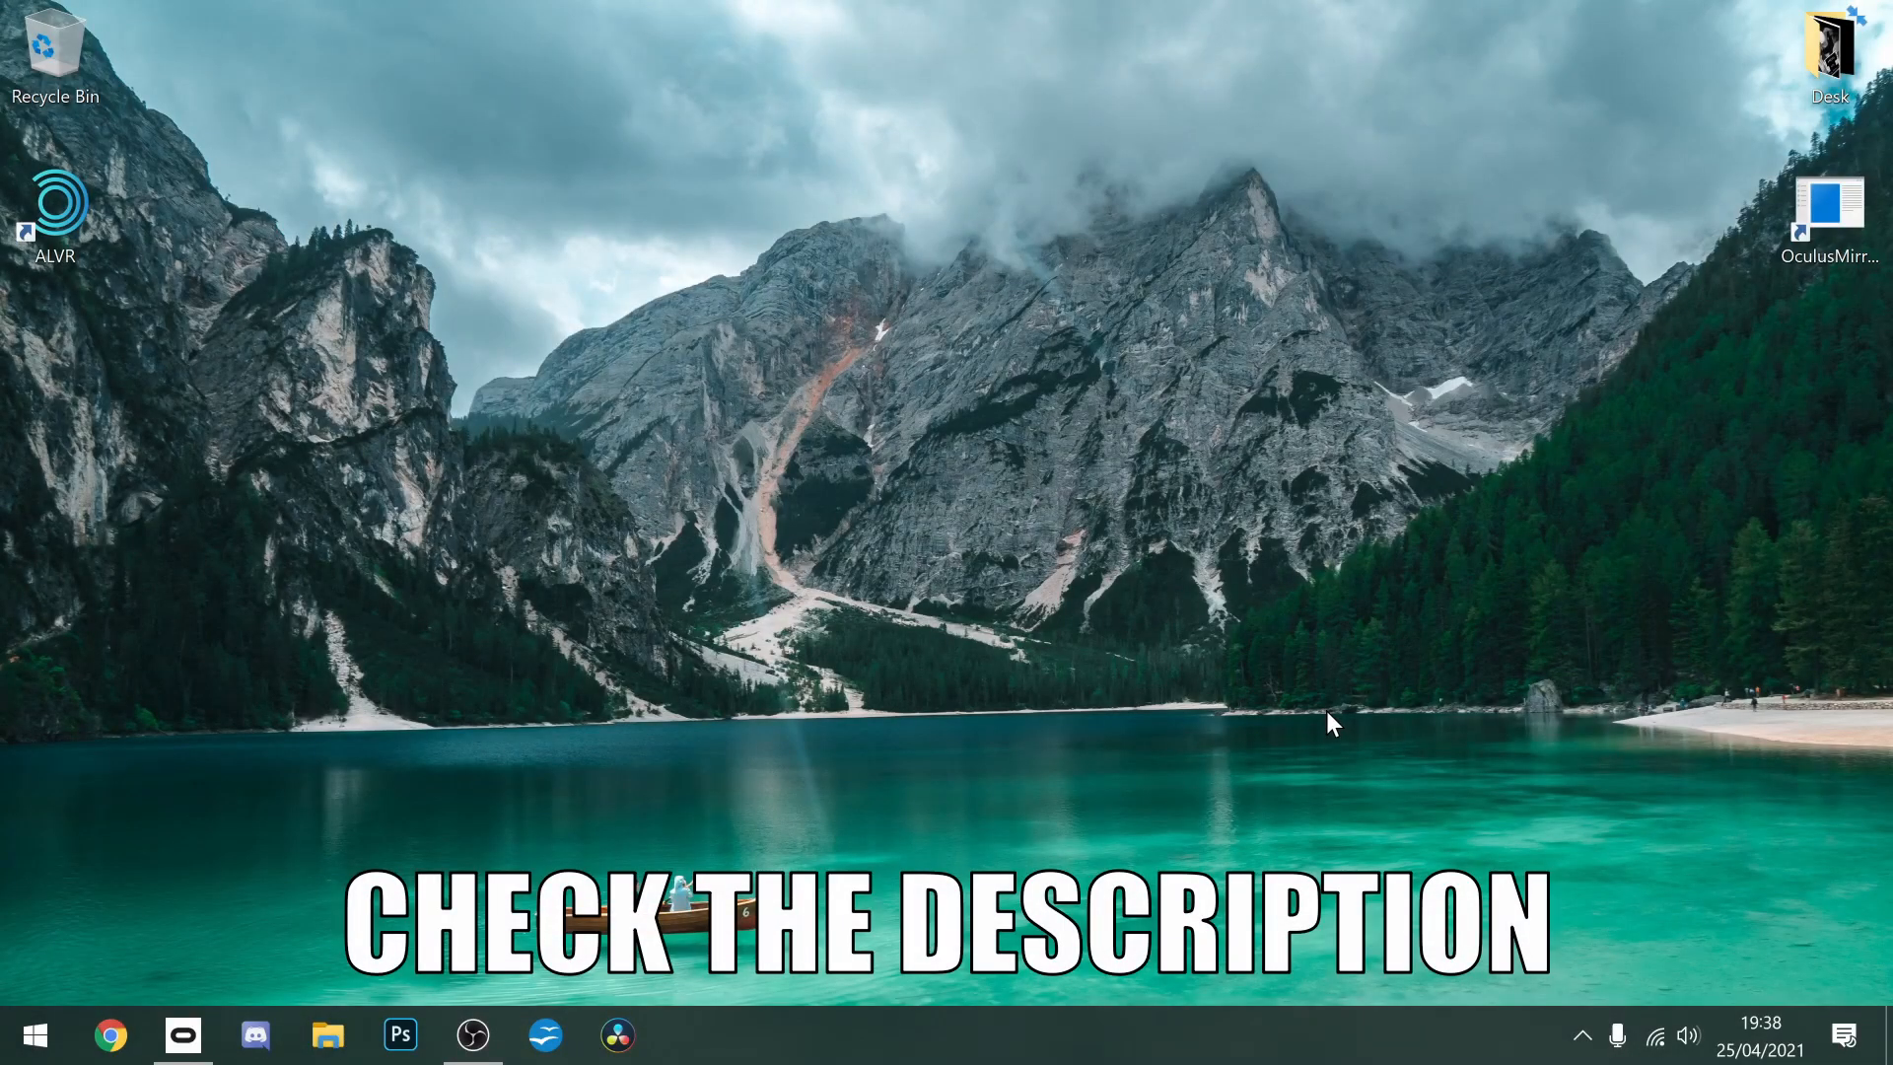
Step: Launch the Oculus app and highlight version 28.0.0.222.469 in General settings
click(181, 1035)
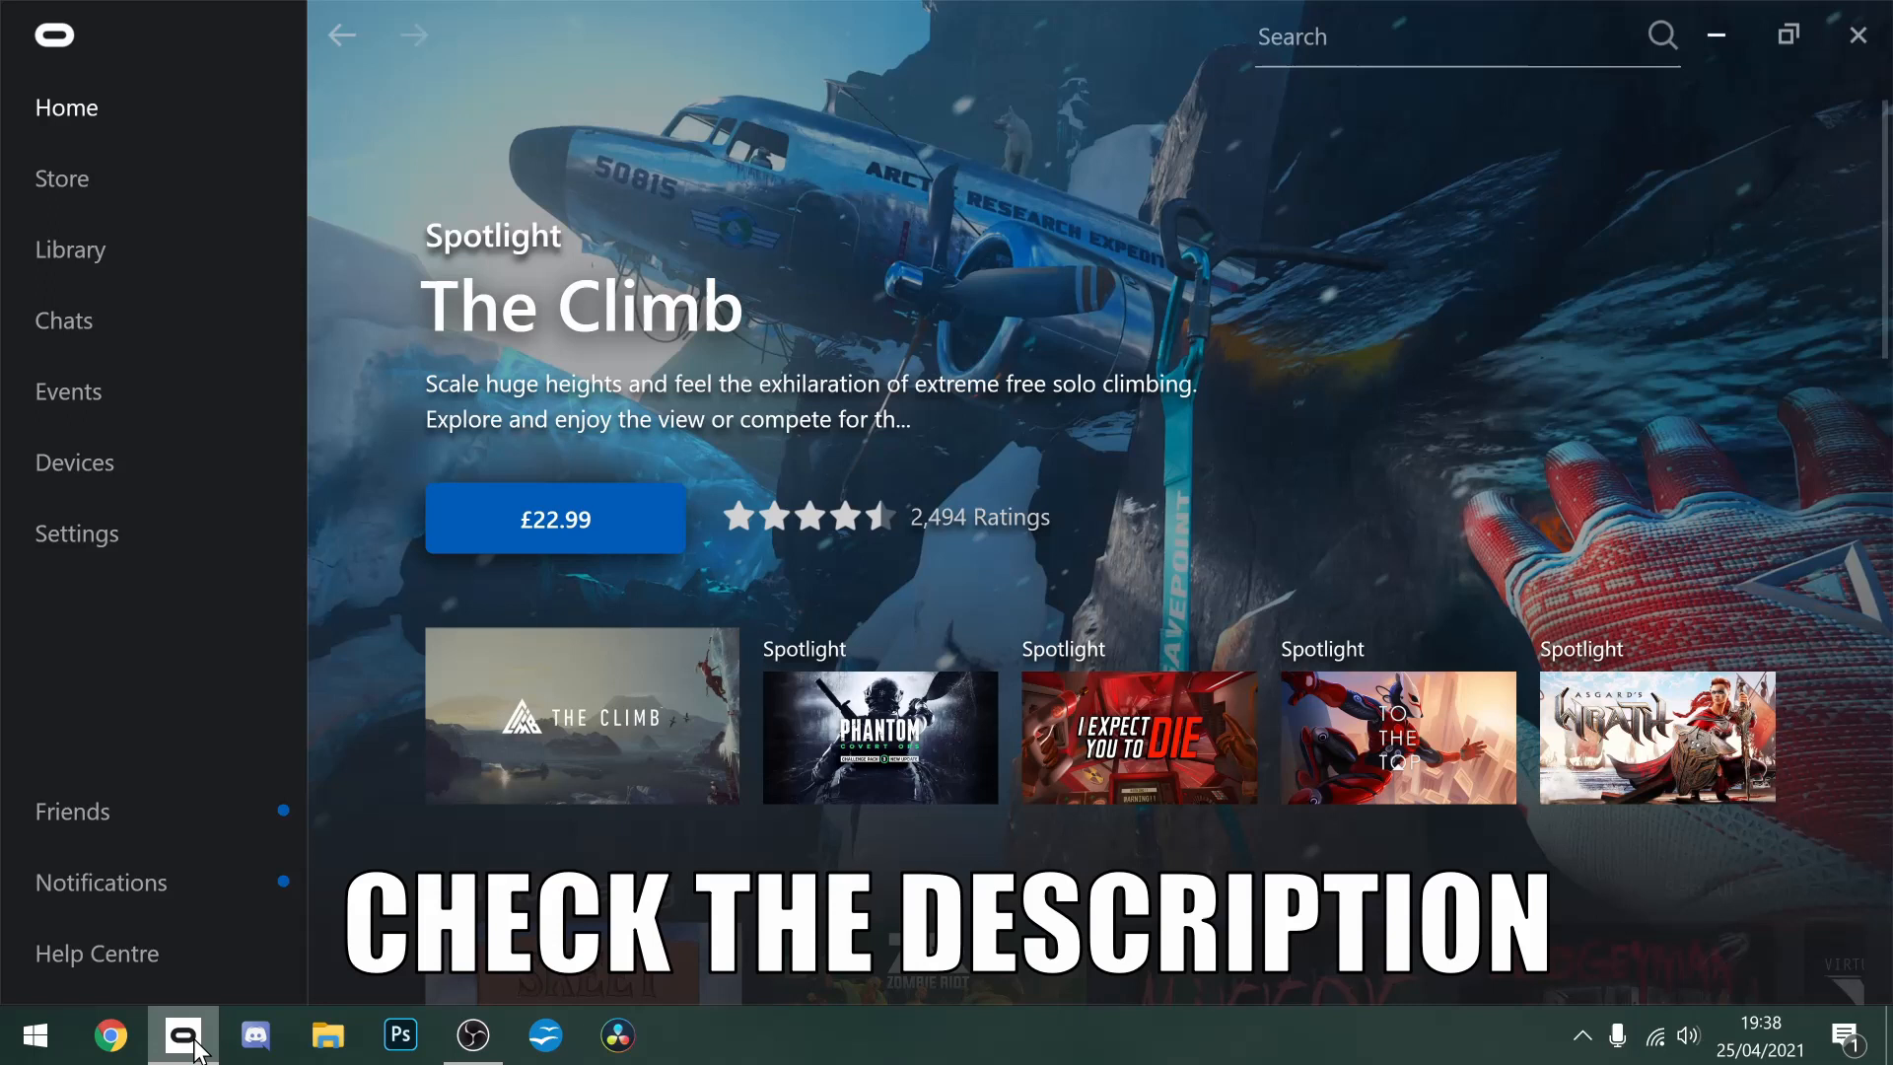
click(76, 533)
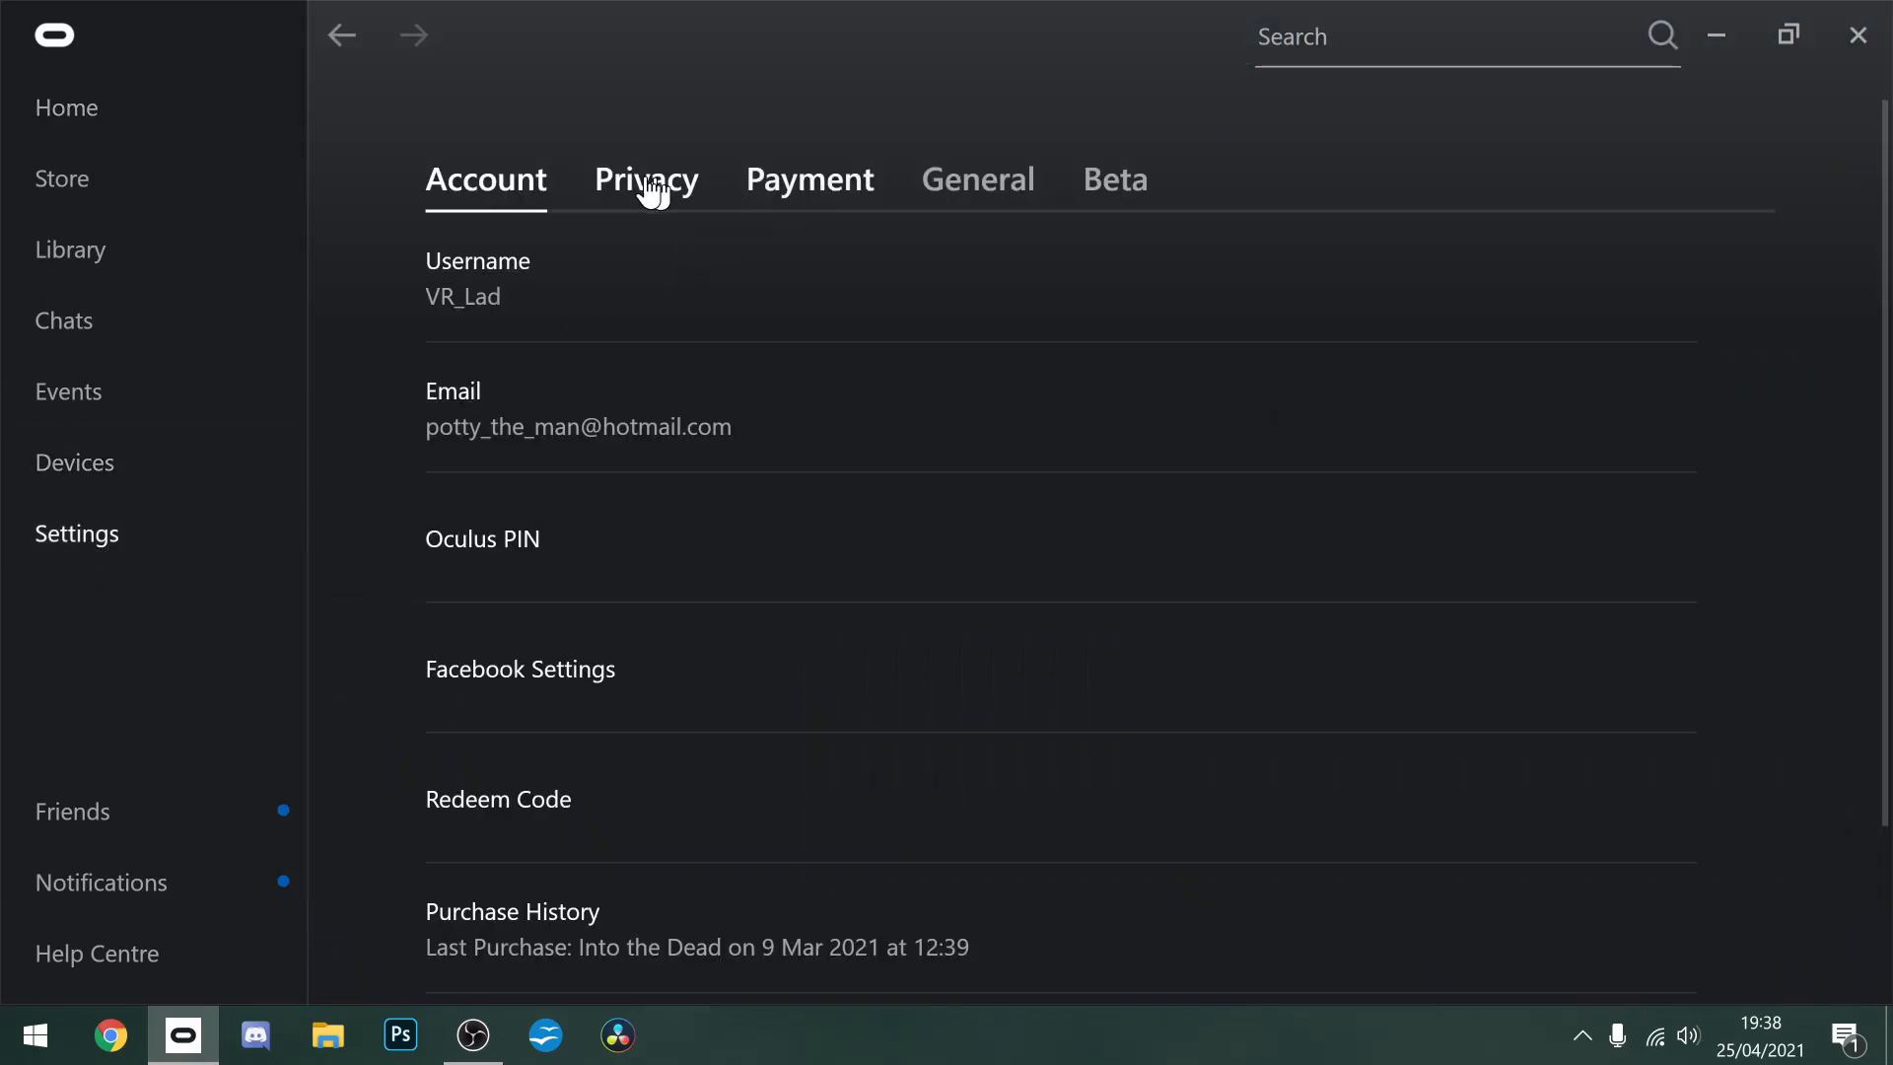
click(646, 179)
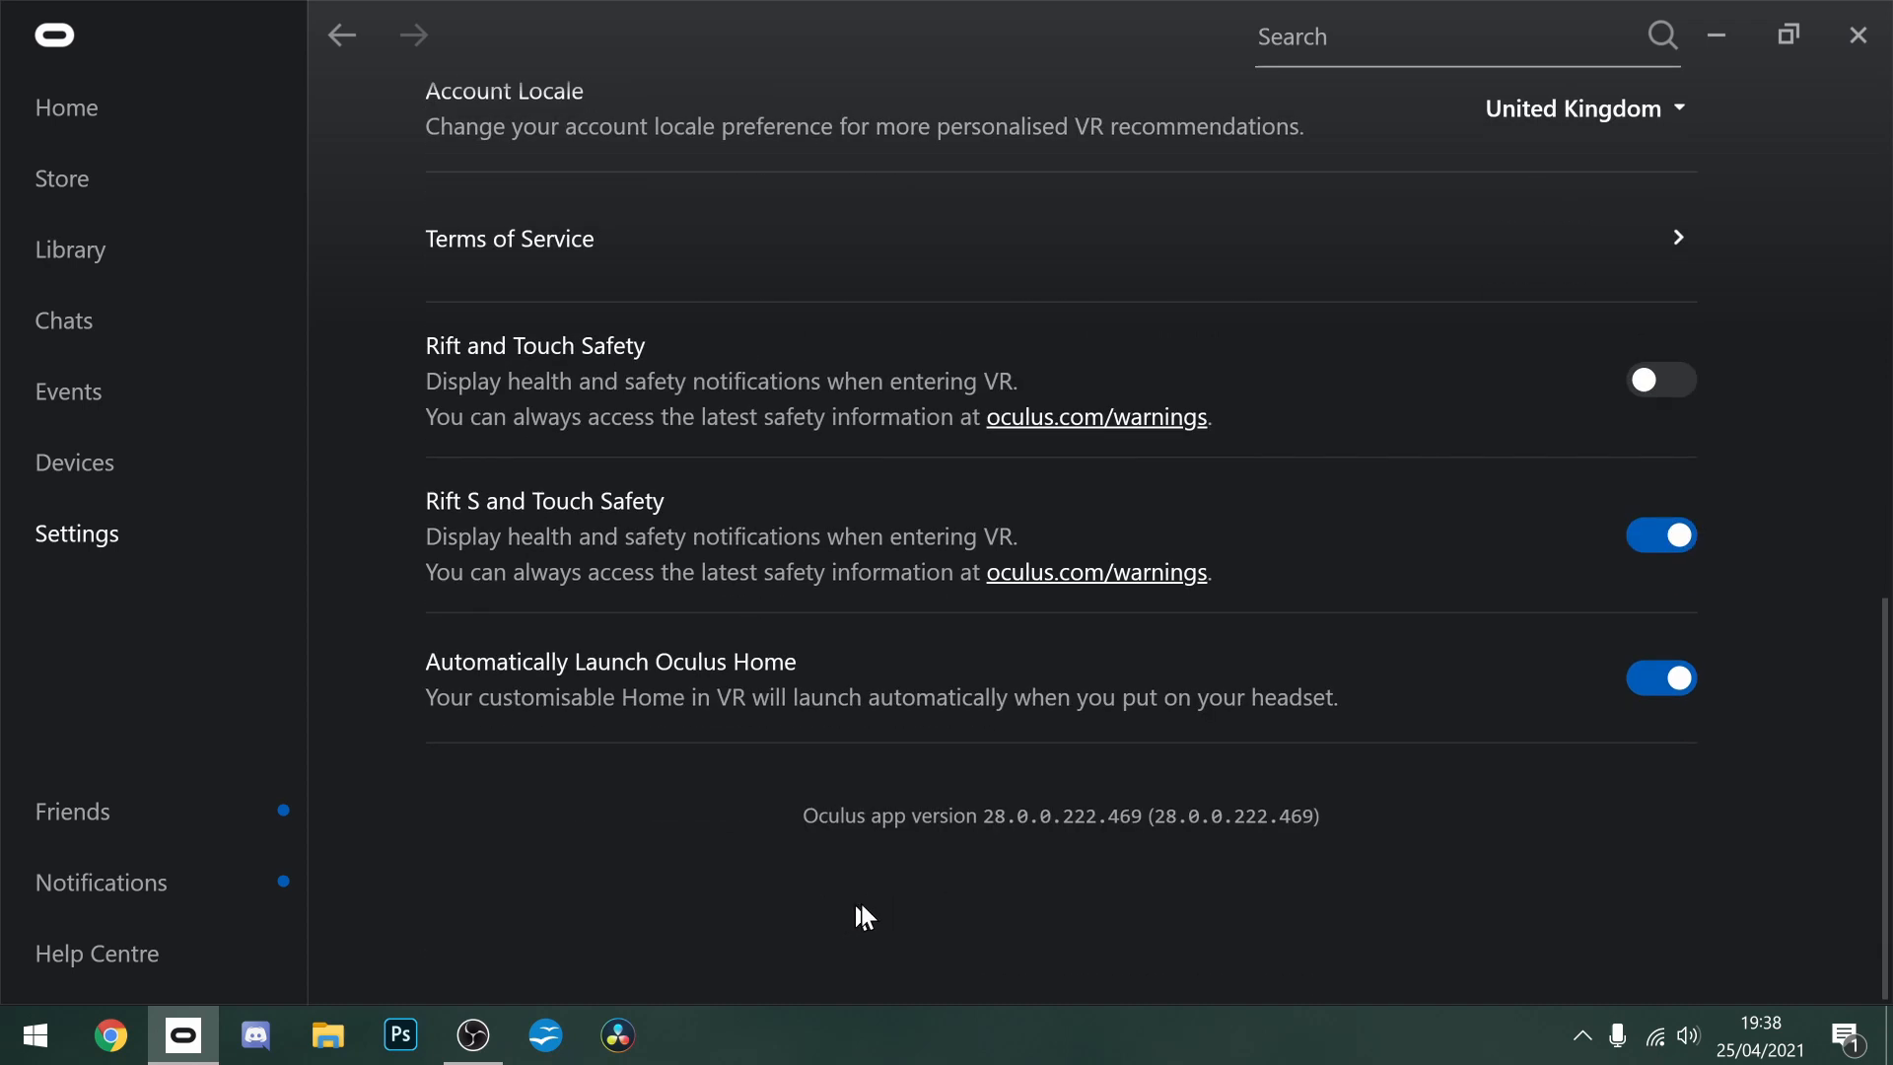
mouse_move(838, 822)
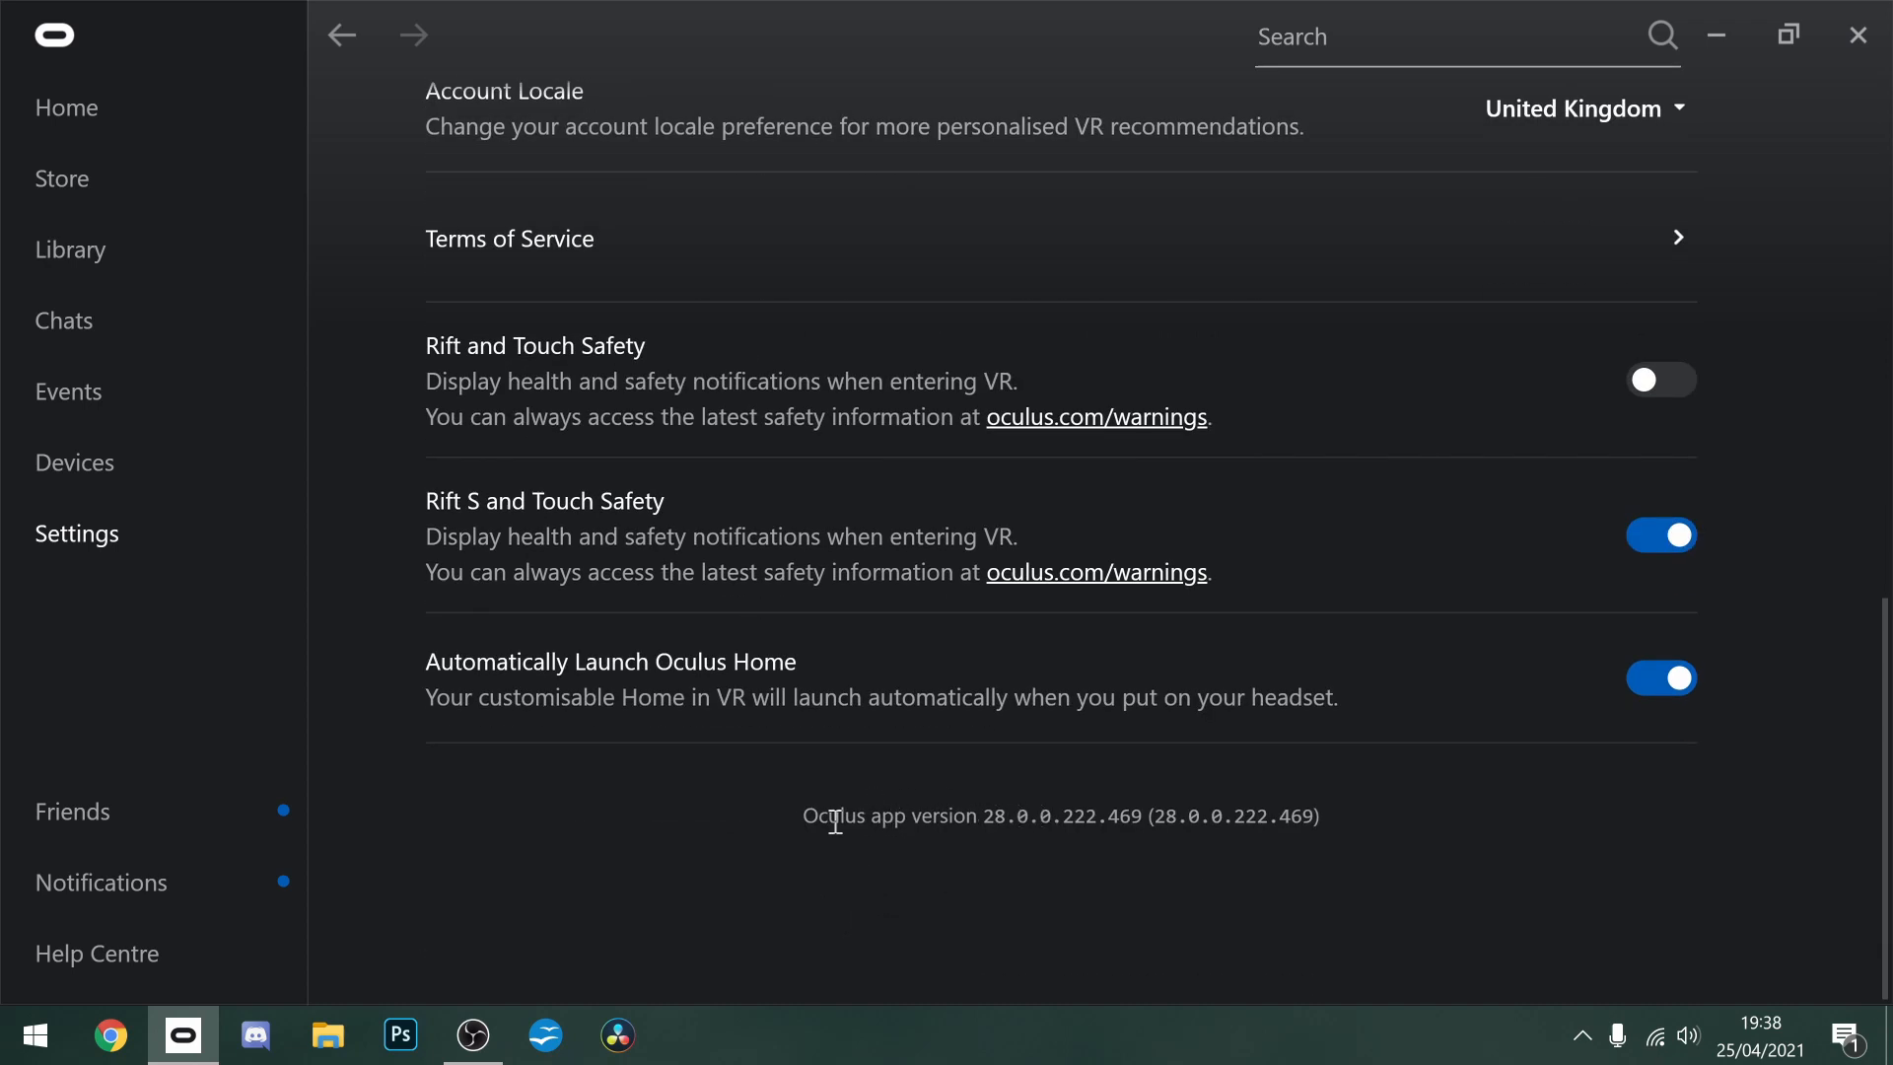
drag(818, 816, 1319, 816)
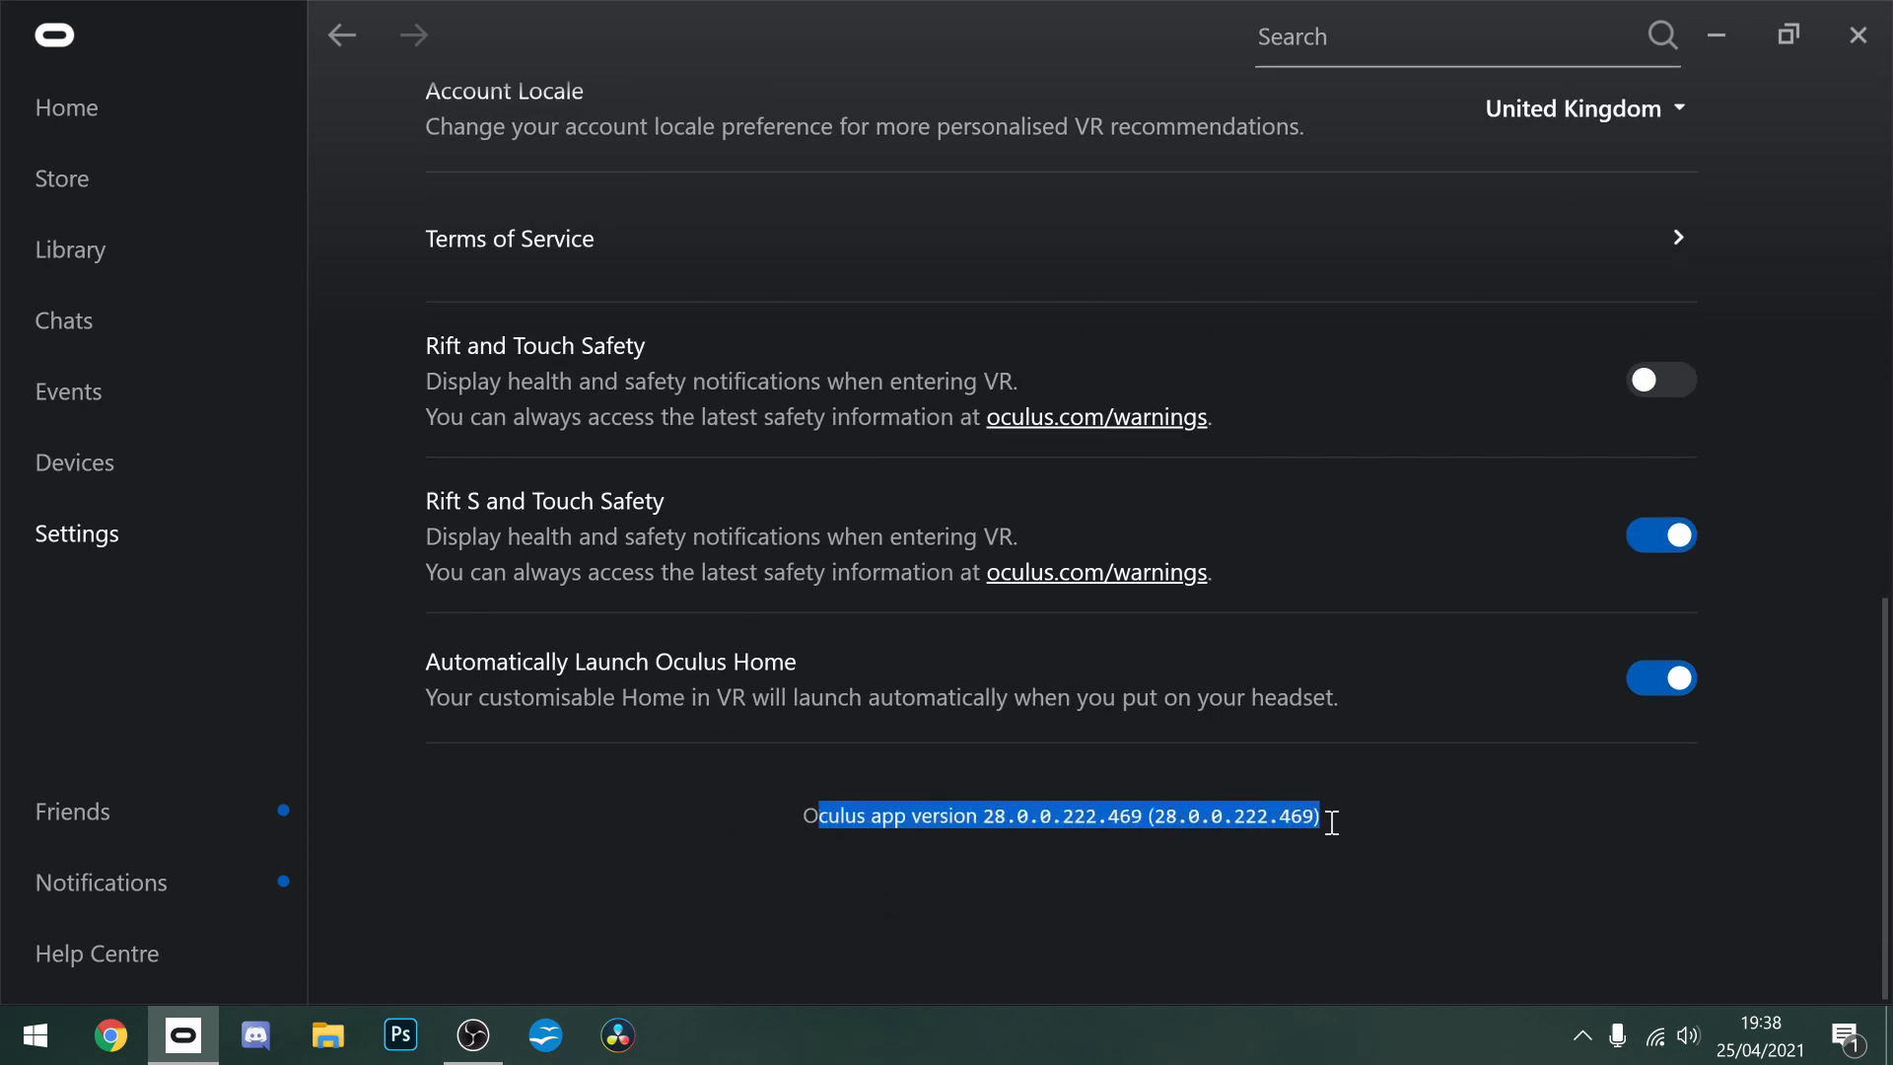
click(980, 816)
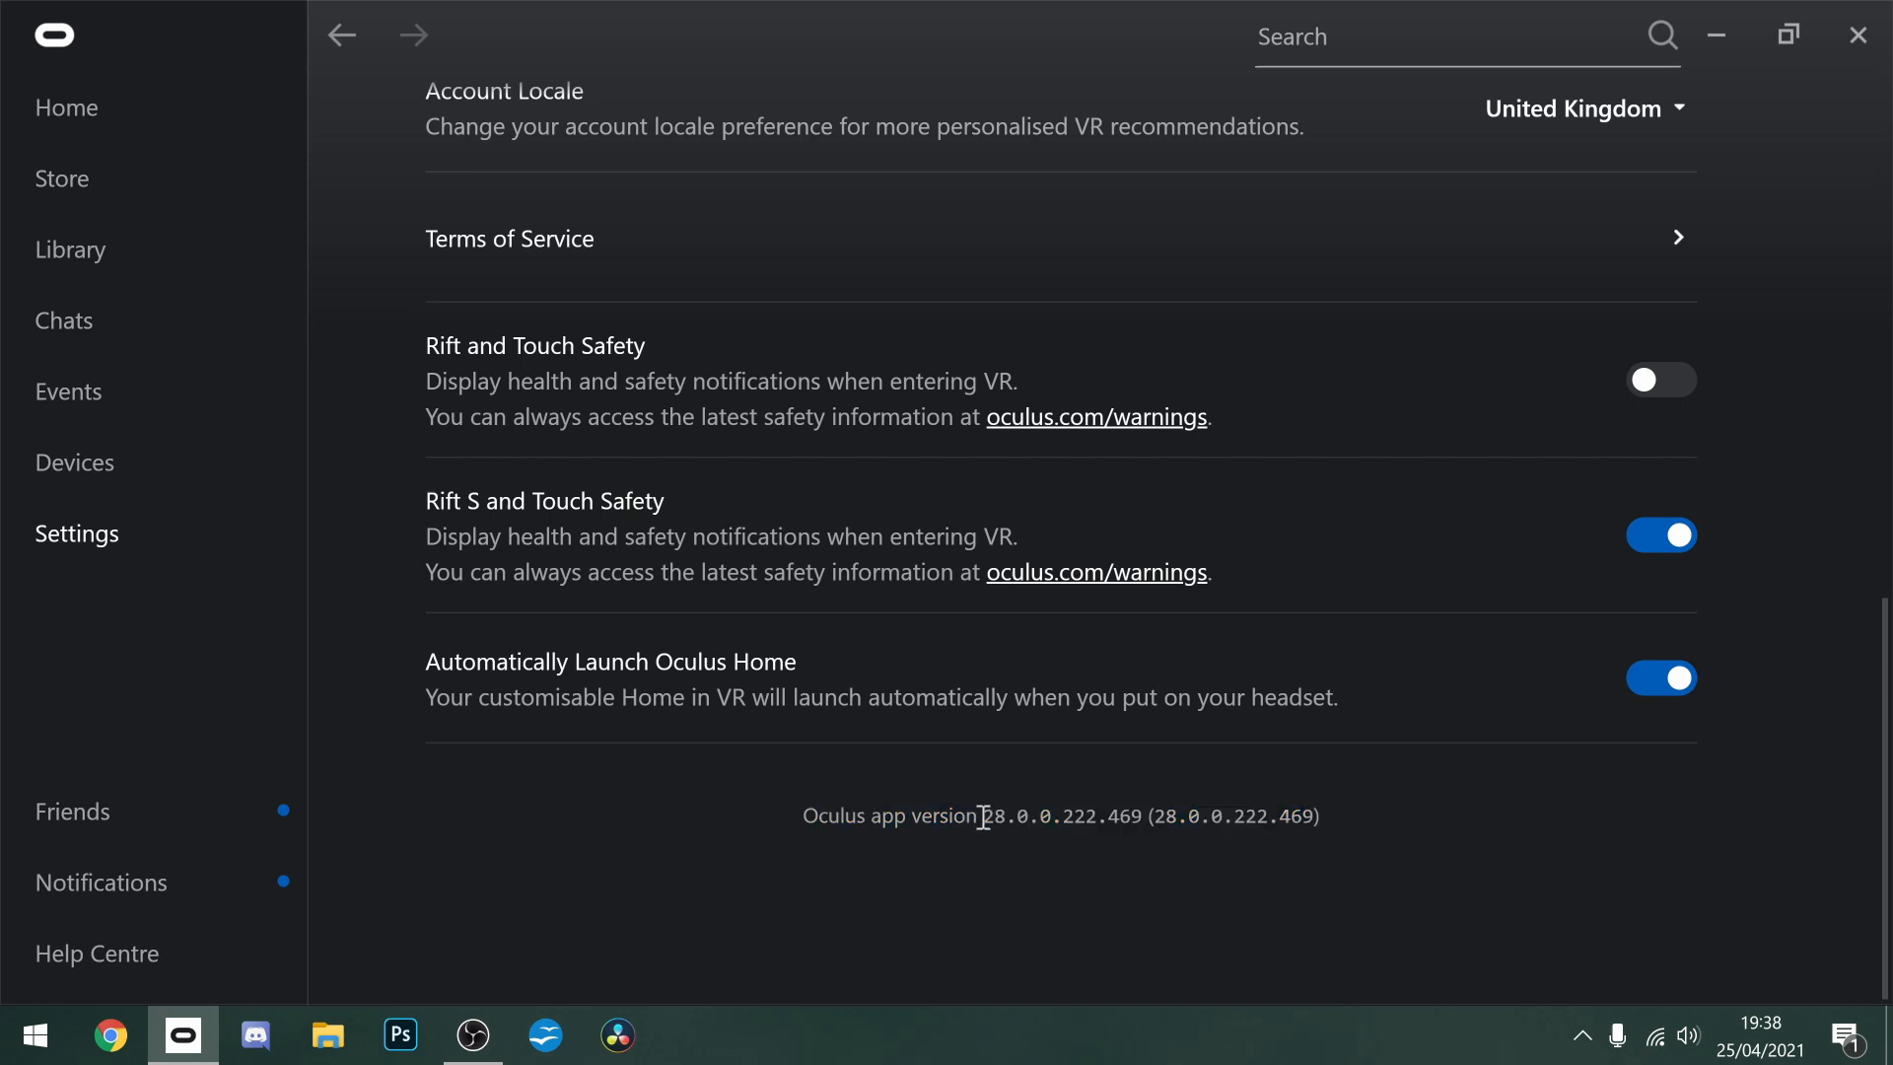
drag(980, 815, 1319, 815)
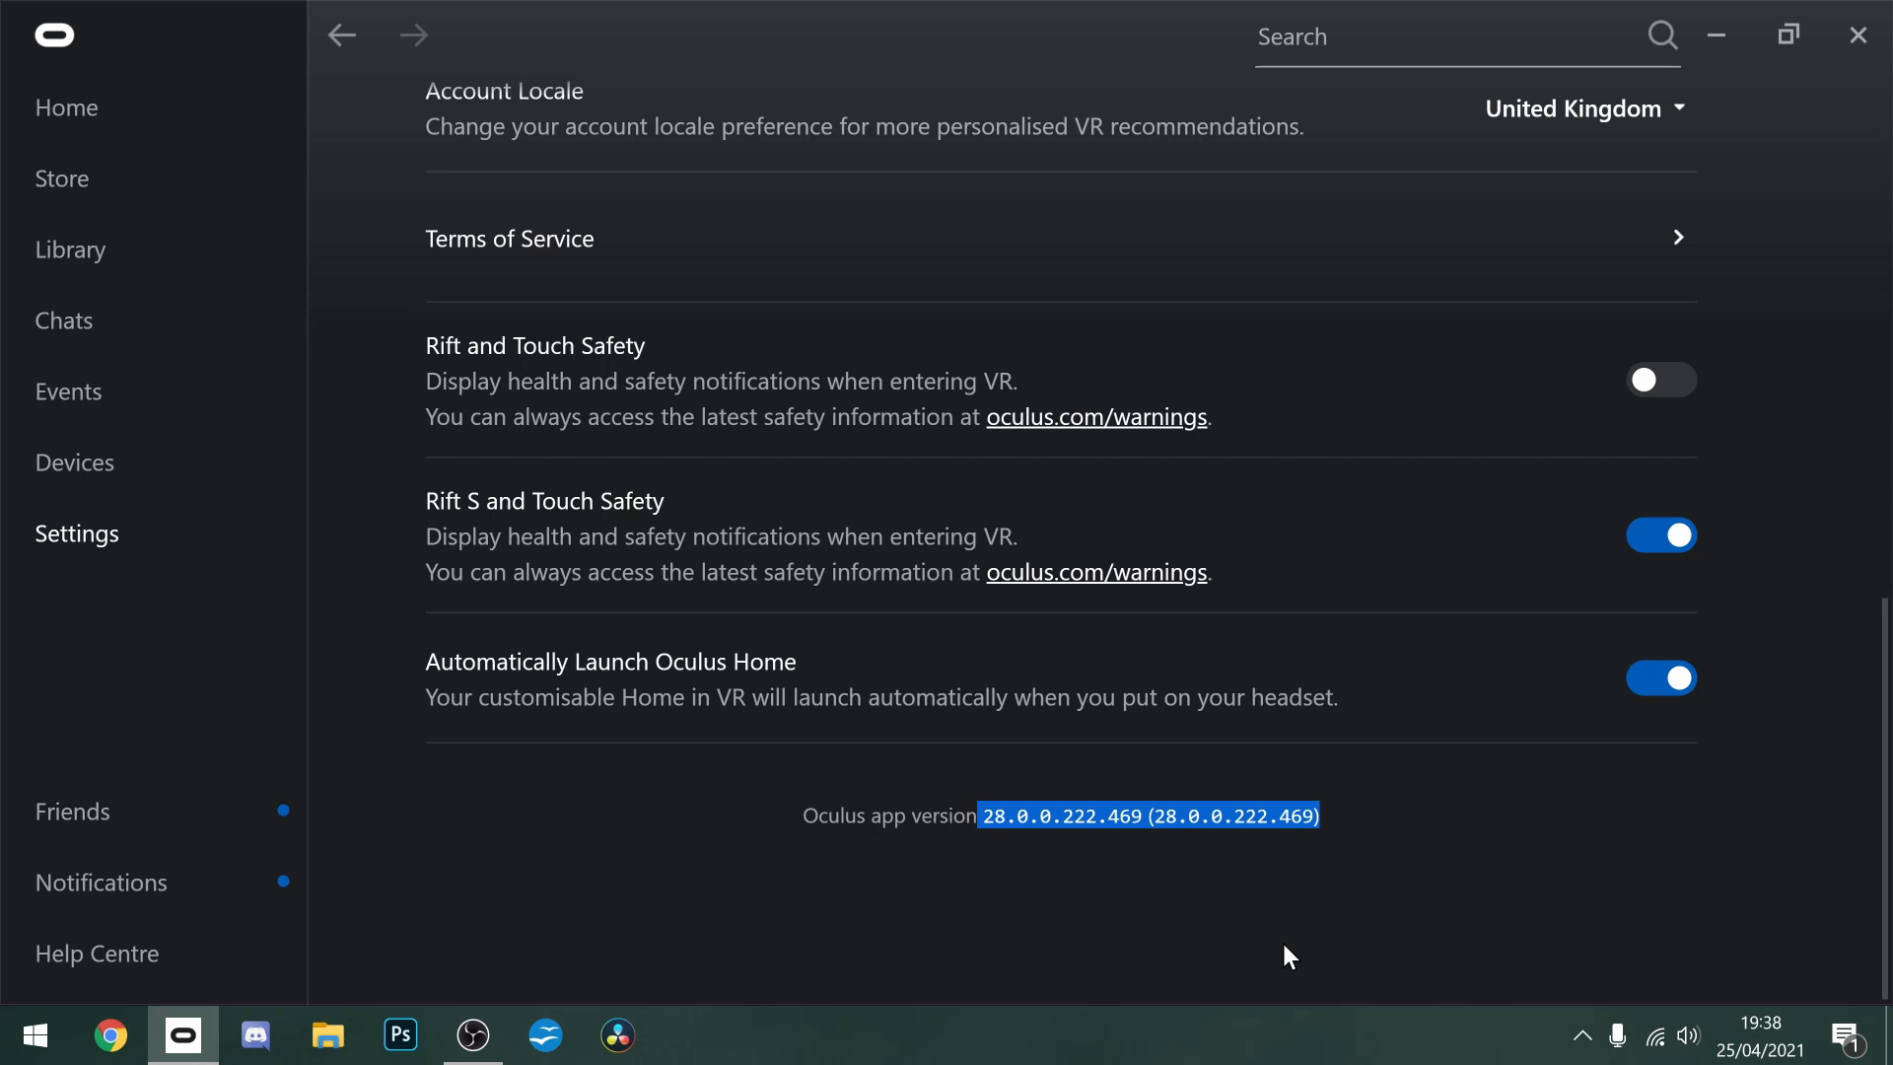
Step: Switch from the General tab to the Beta tab listing the Air Link option
click(977, 180)
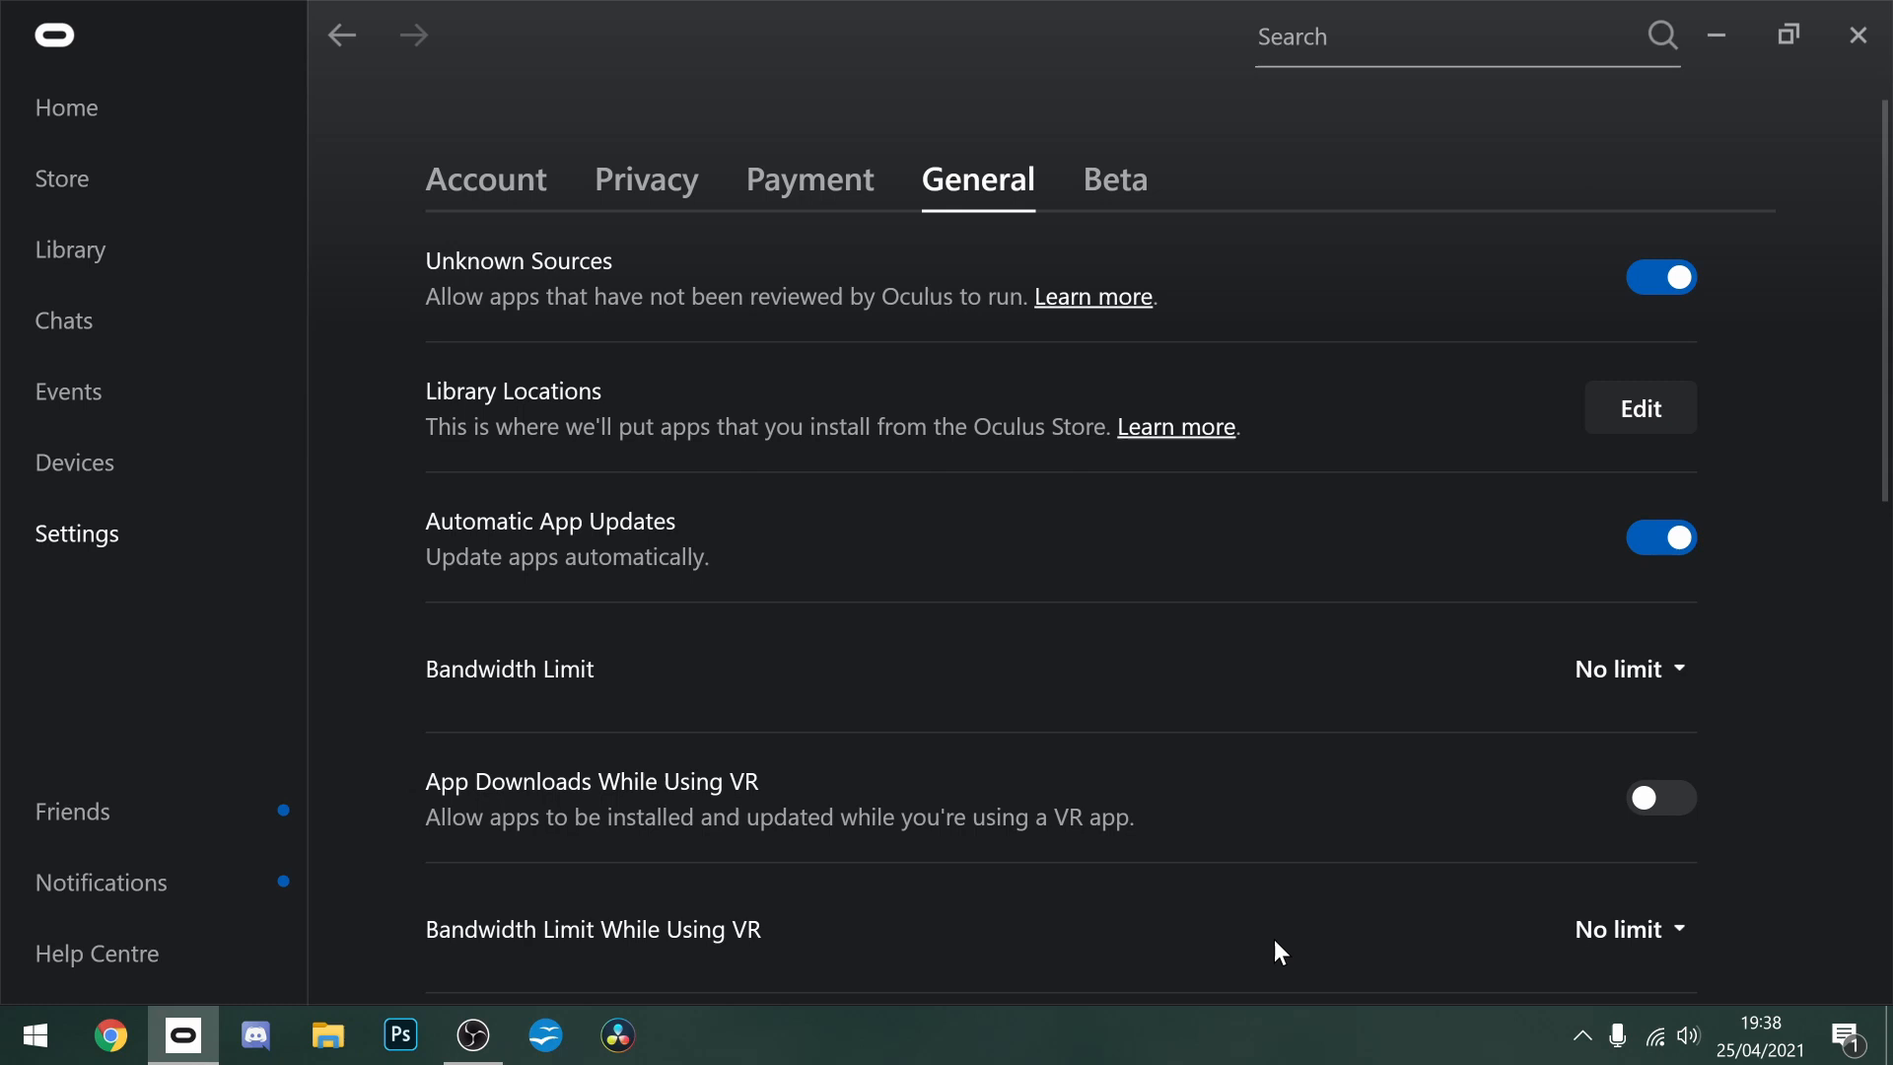
mouse_move(1114, 178)
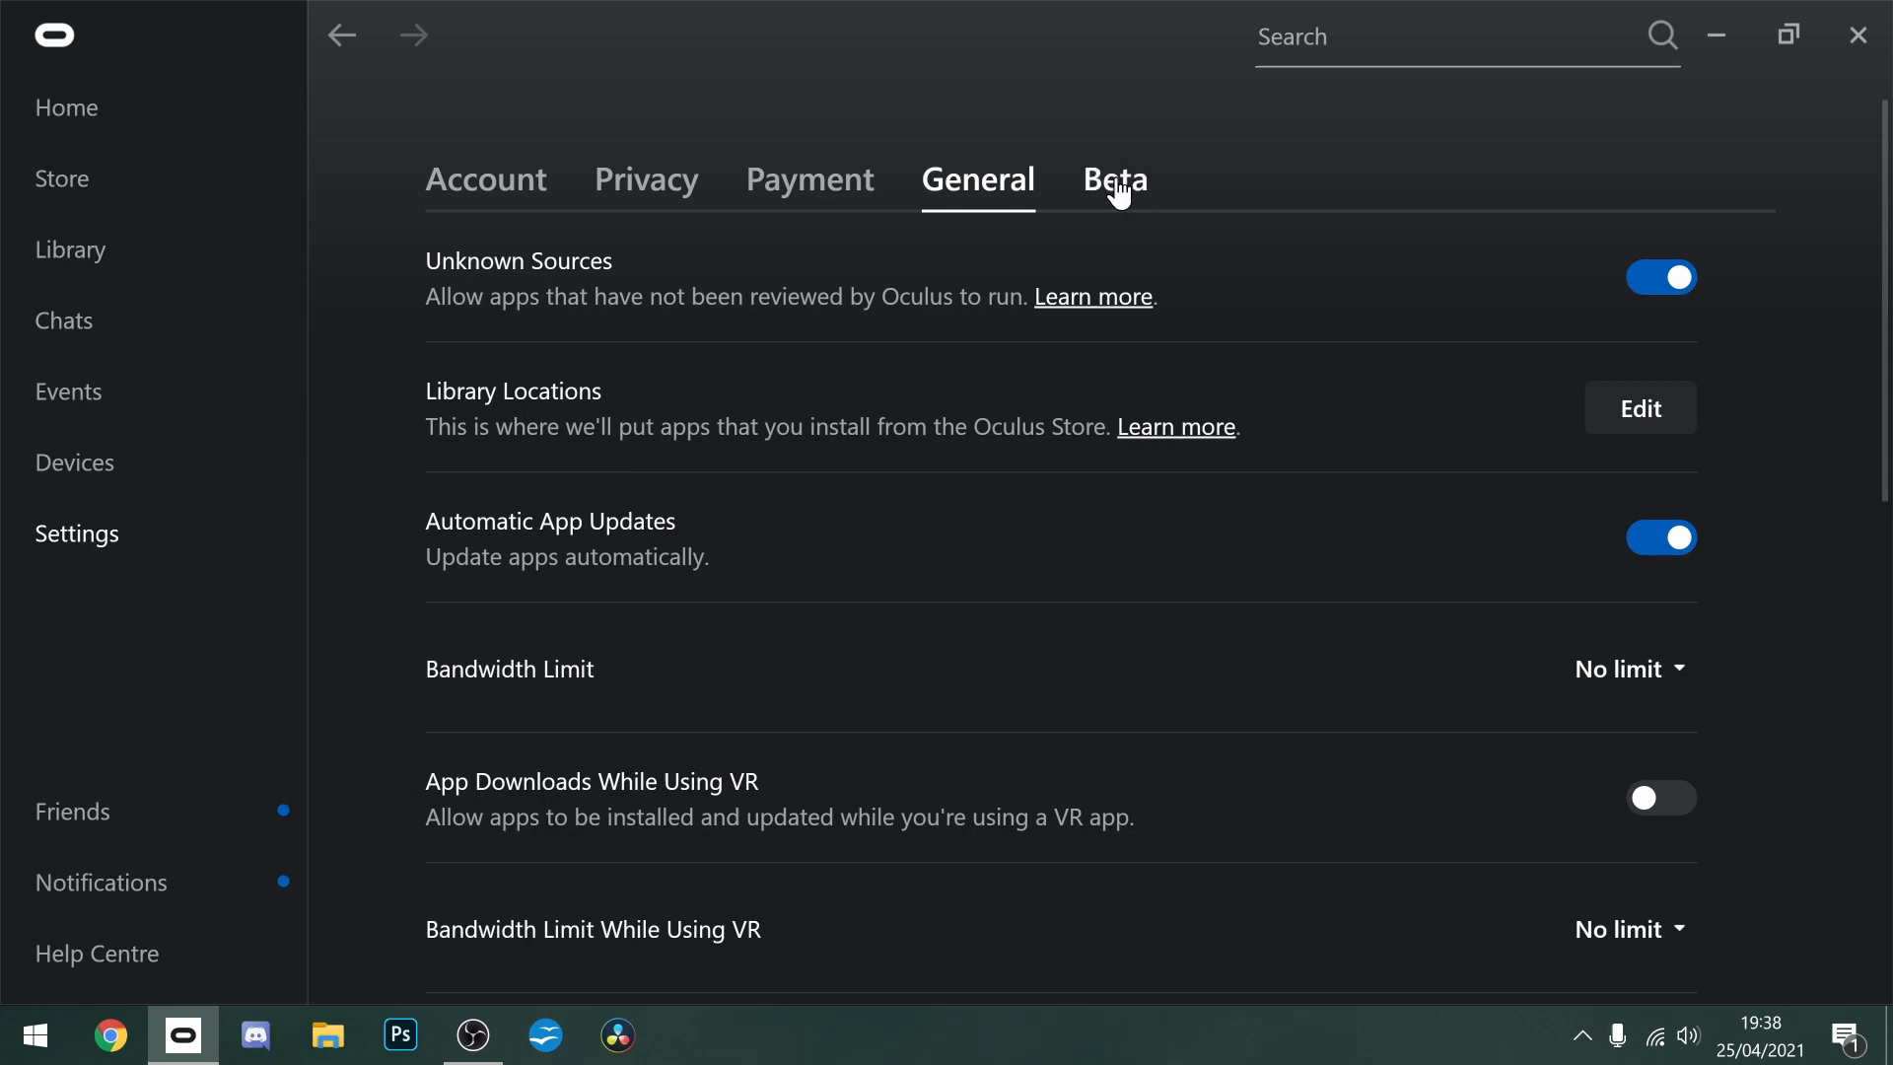
click(1114, 178)
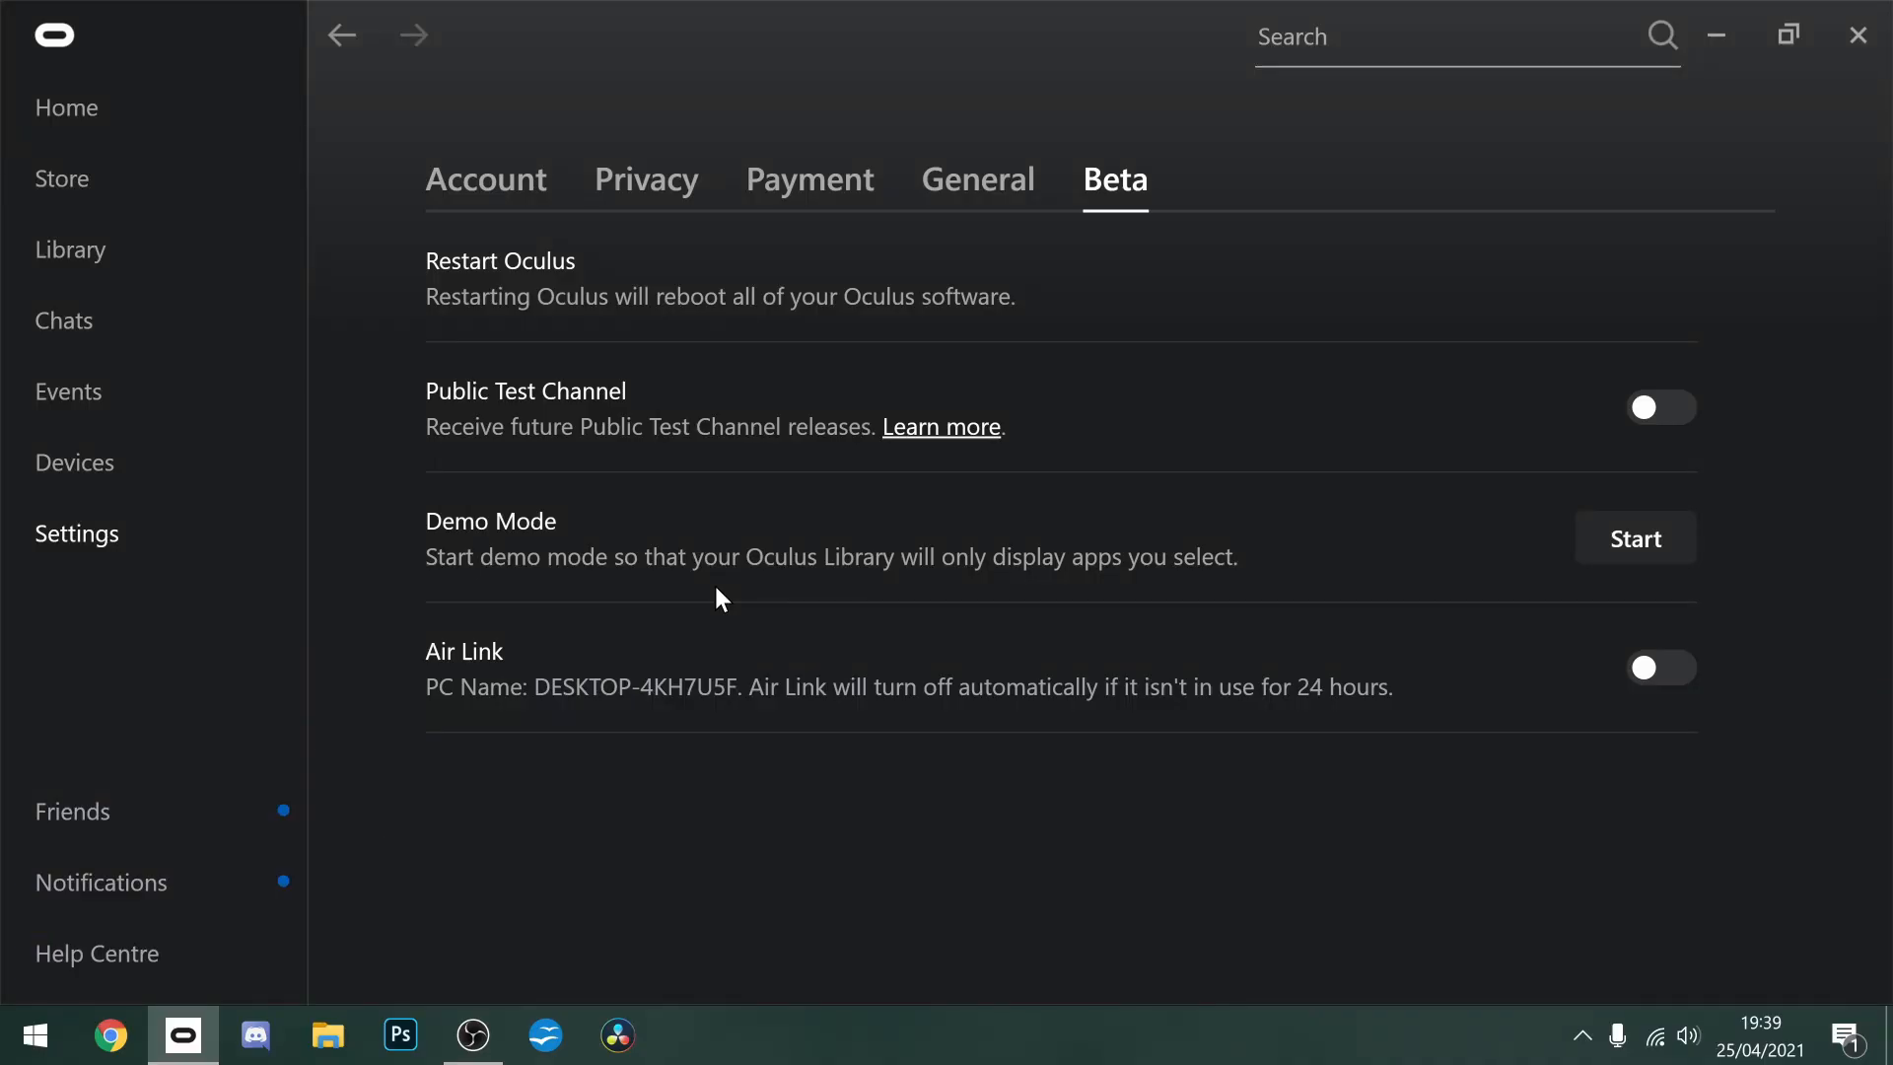
mouse_move(408, 656)
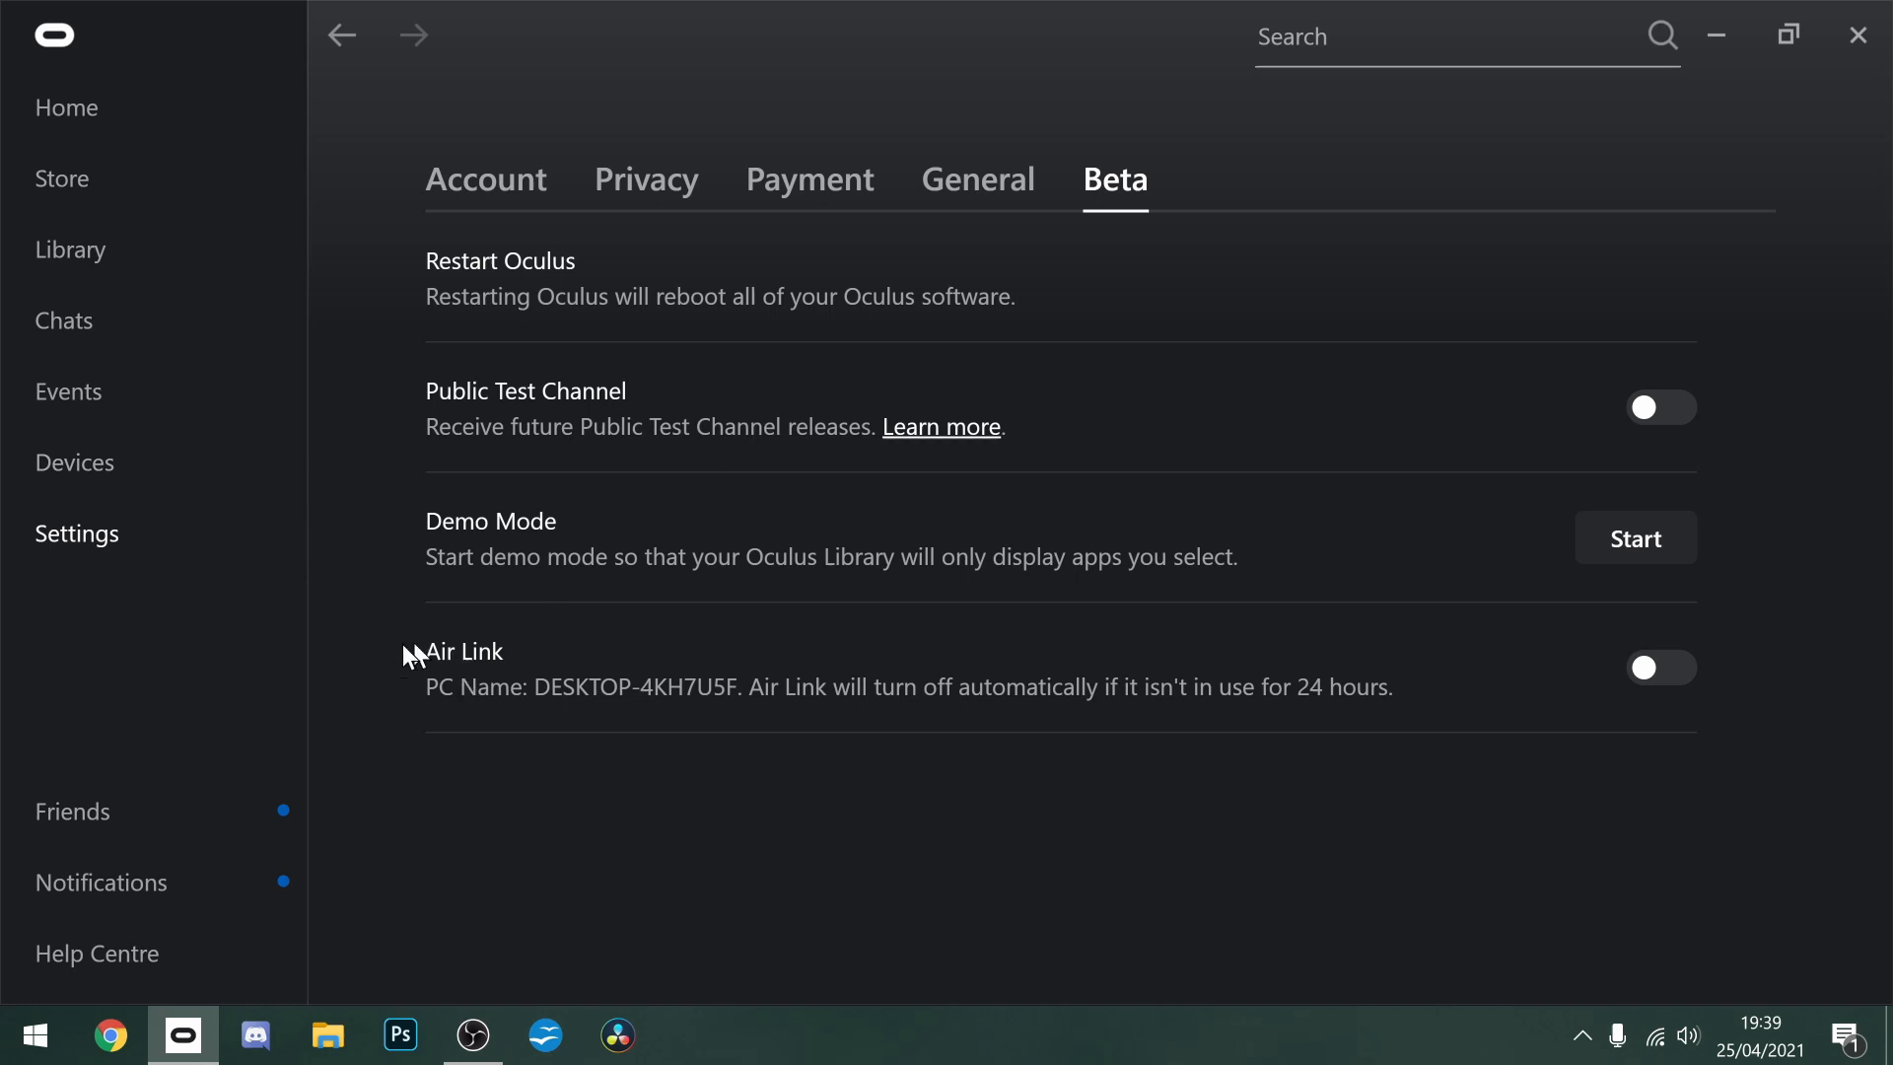
mouse_move(1383, 697)
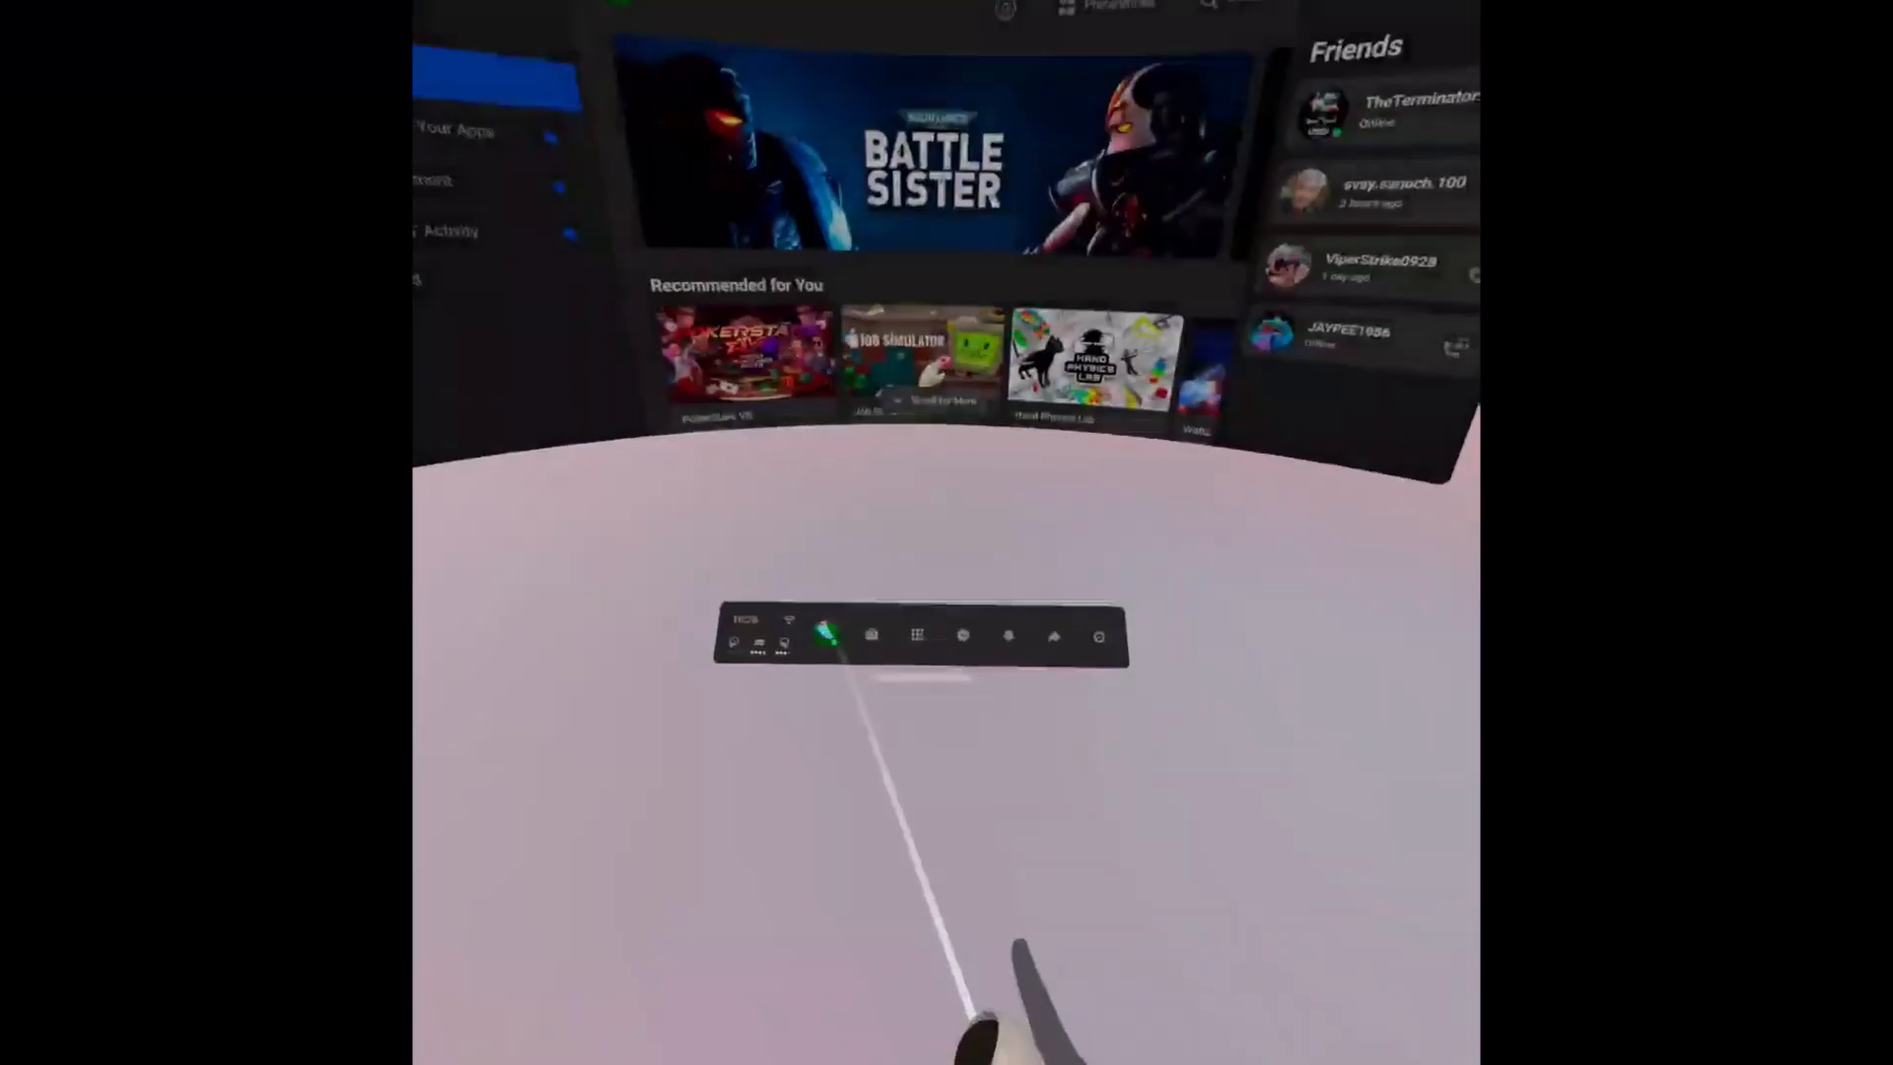
Step: Enable Air Link under the headset's Experimental Features so its Quick Actions tile appears
click(1078, 629)
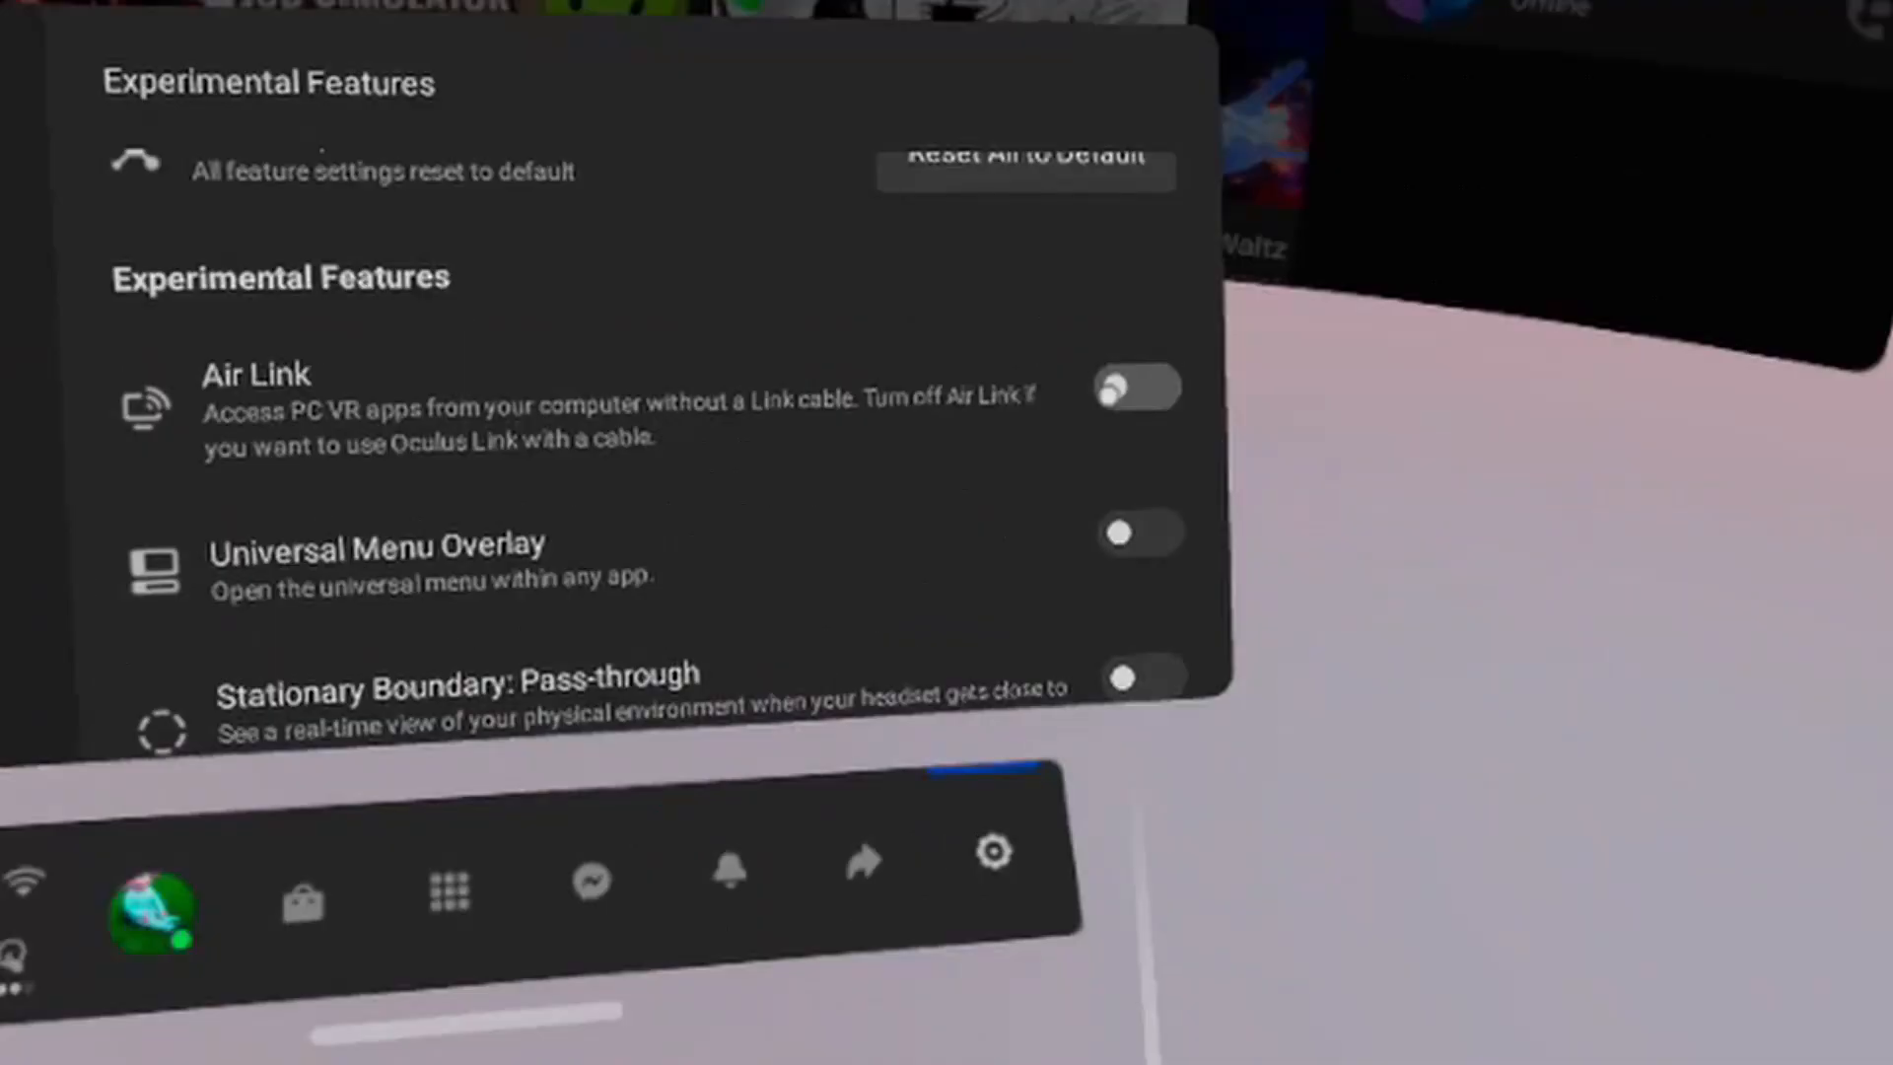
click(1133, 389)
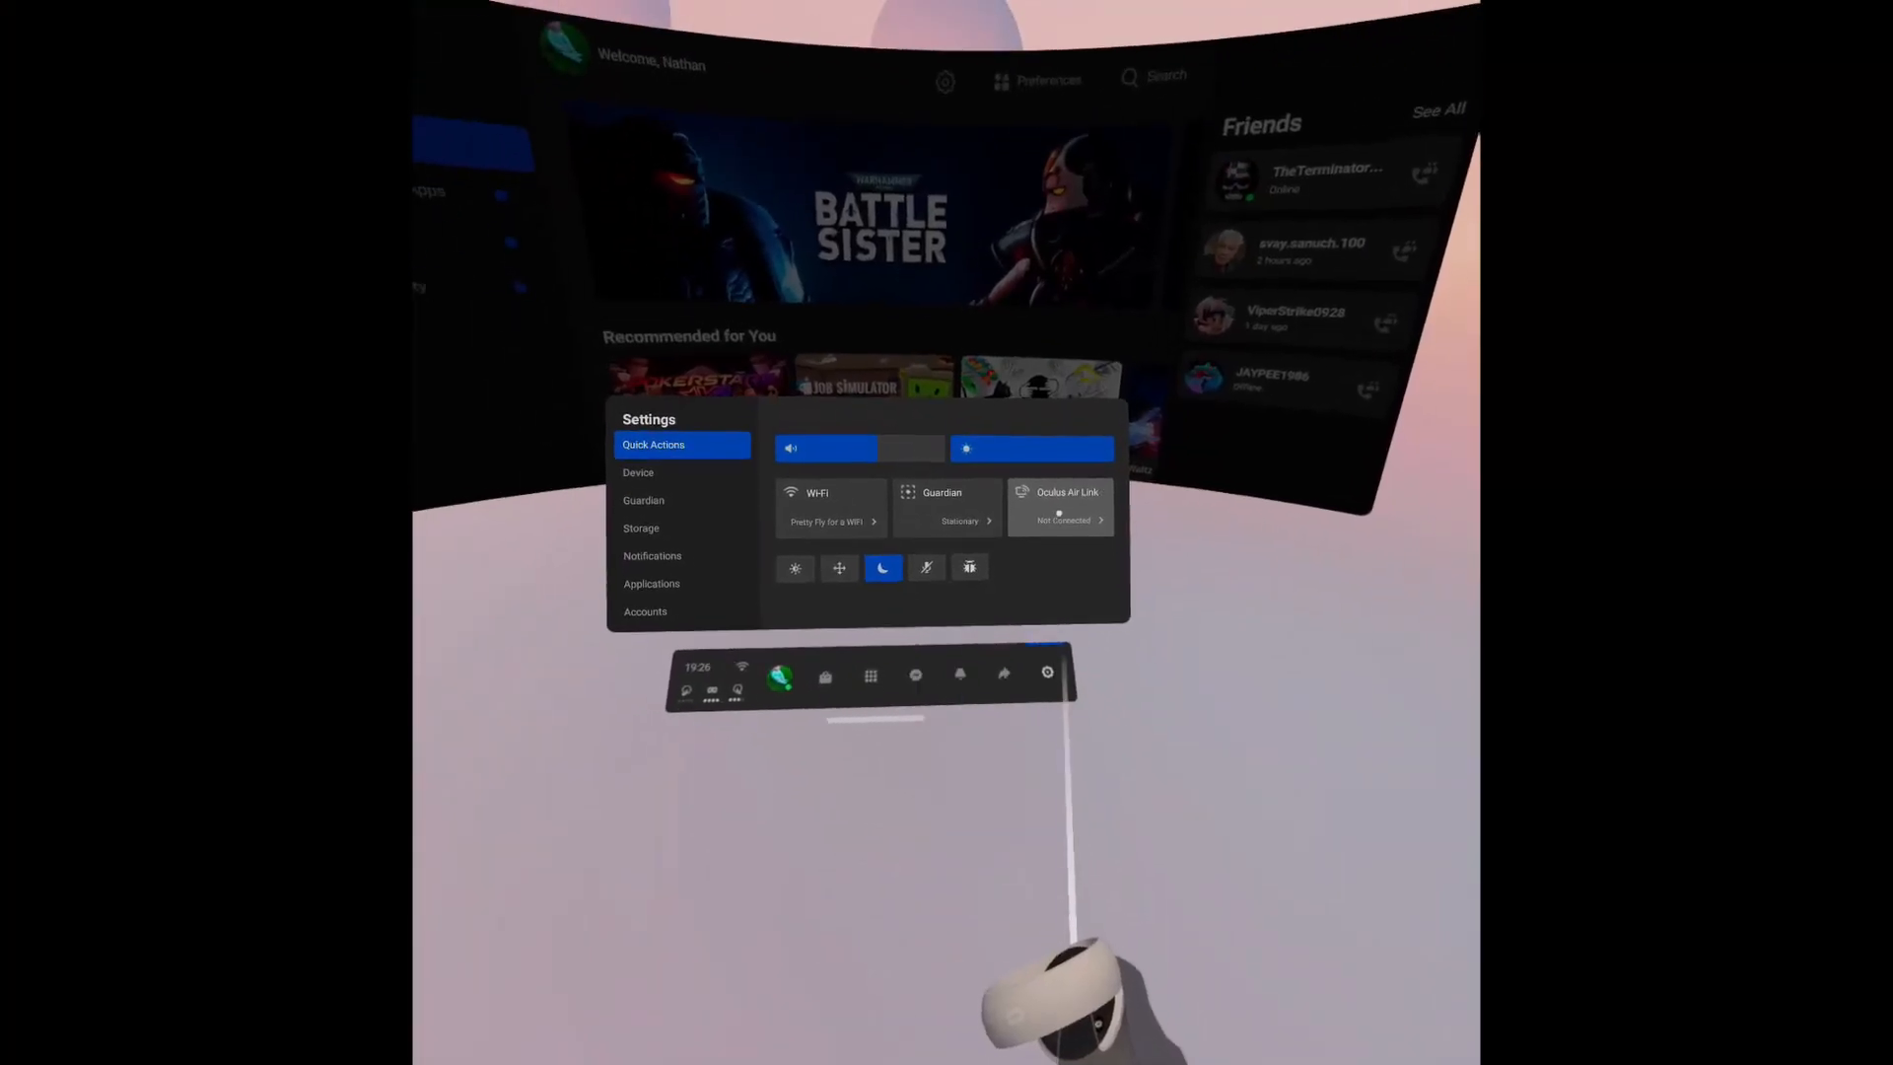
Step: Start Air Link from the Quick Actions tile and launch the PC connection
click(1060, 504)
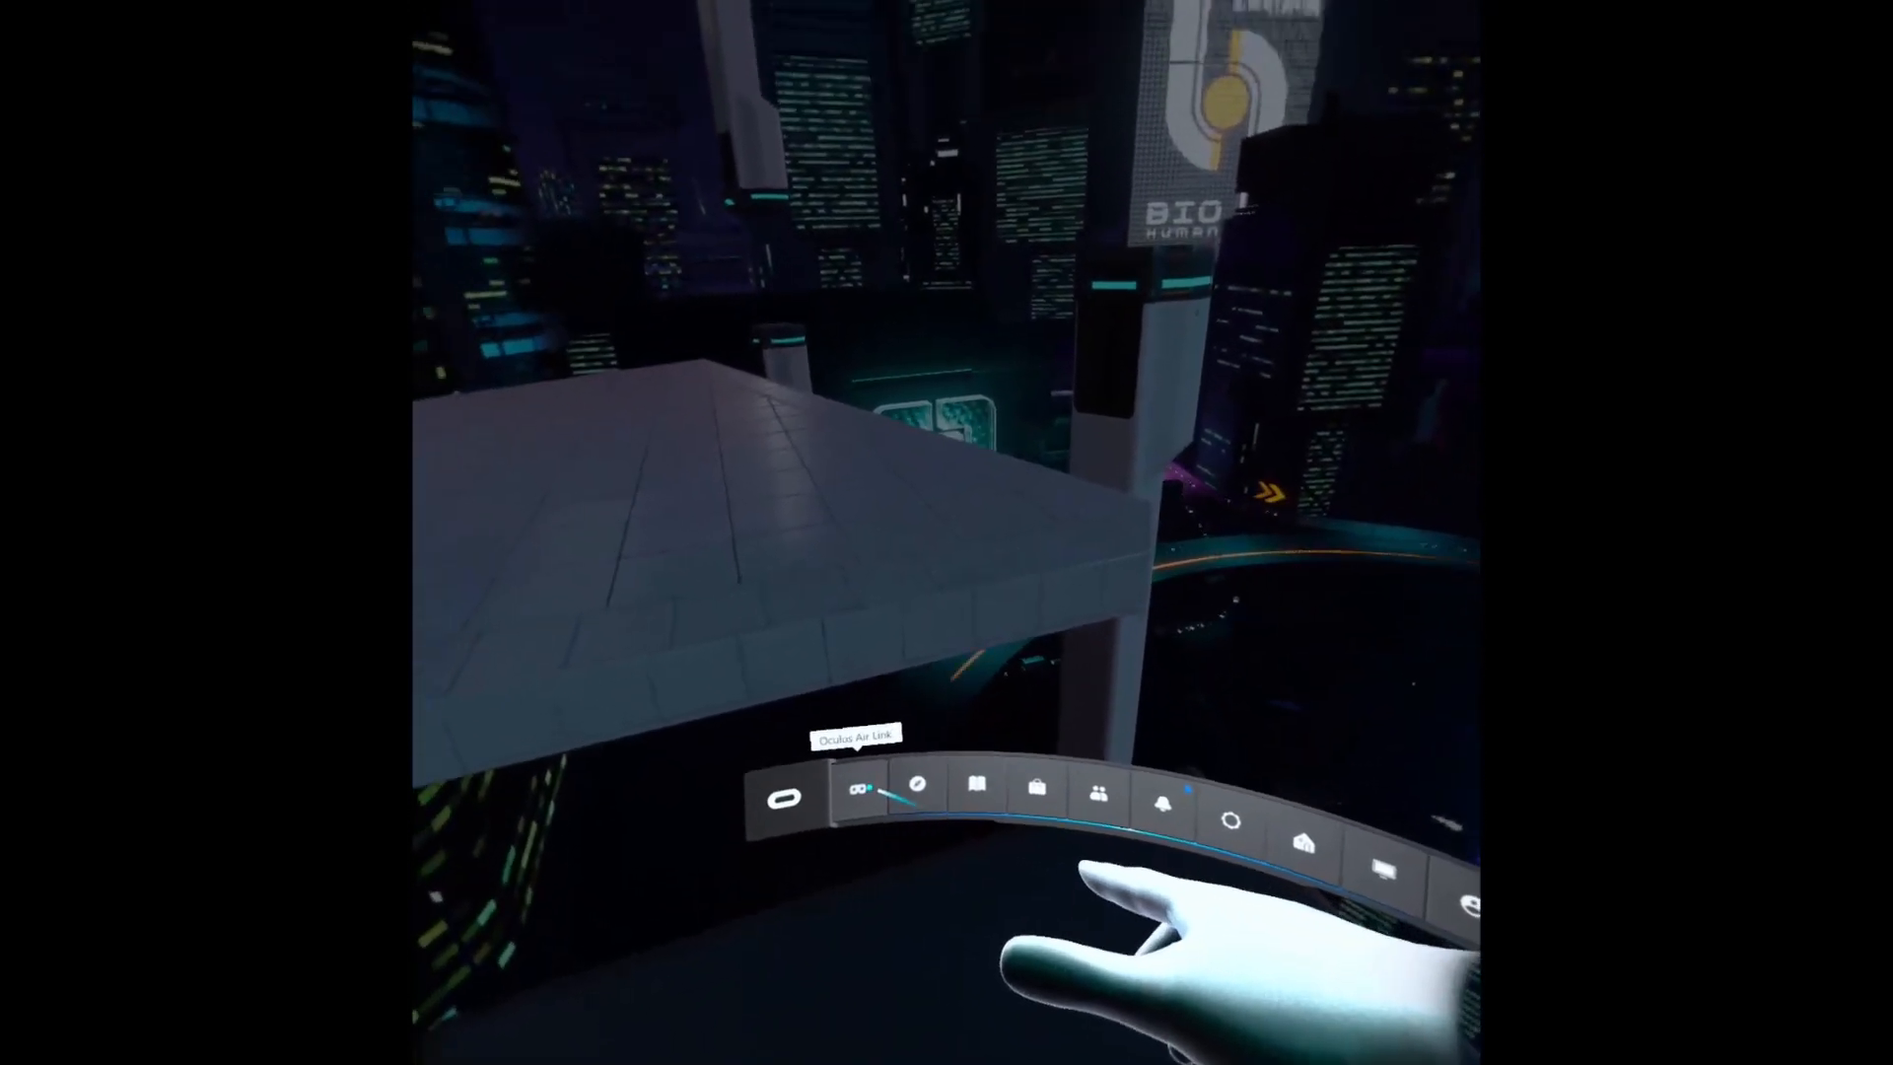
Step: Review the Air Link bit rate options on the VR dashboard, then close the panel
click(860, 785)
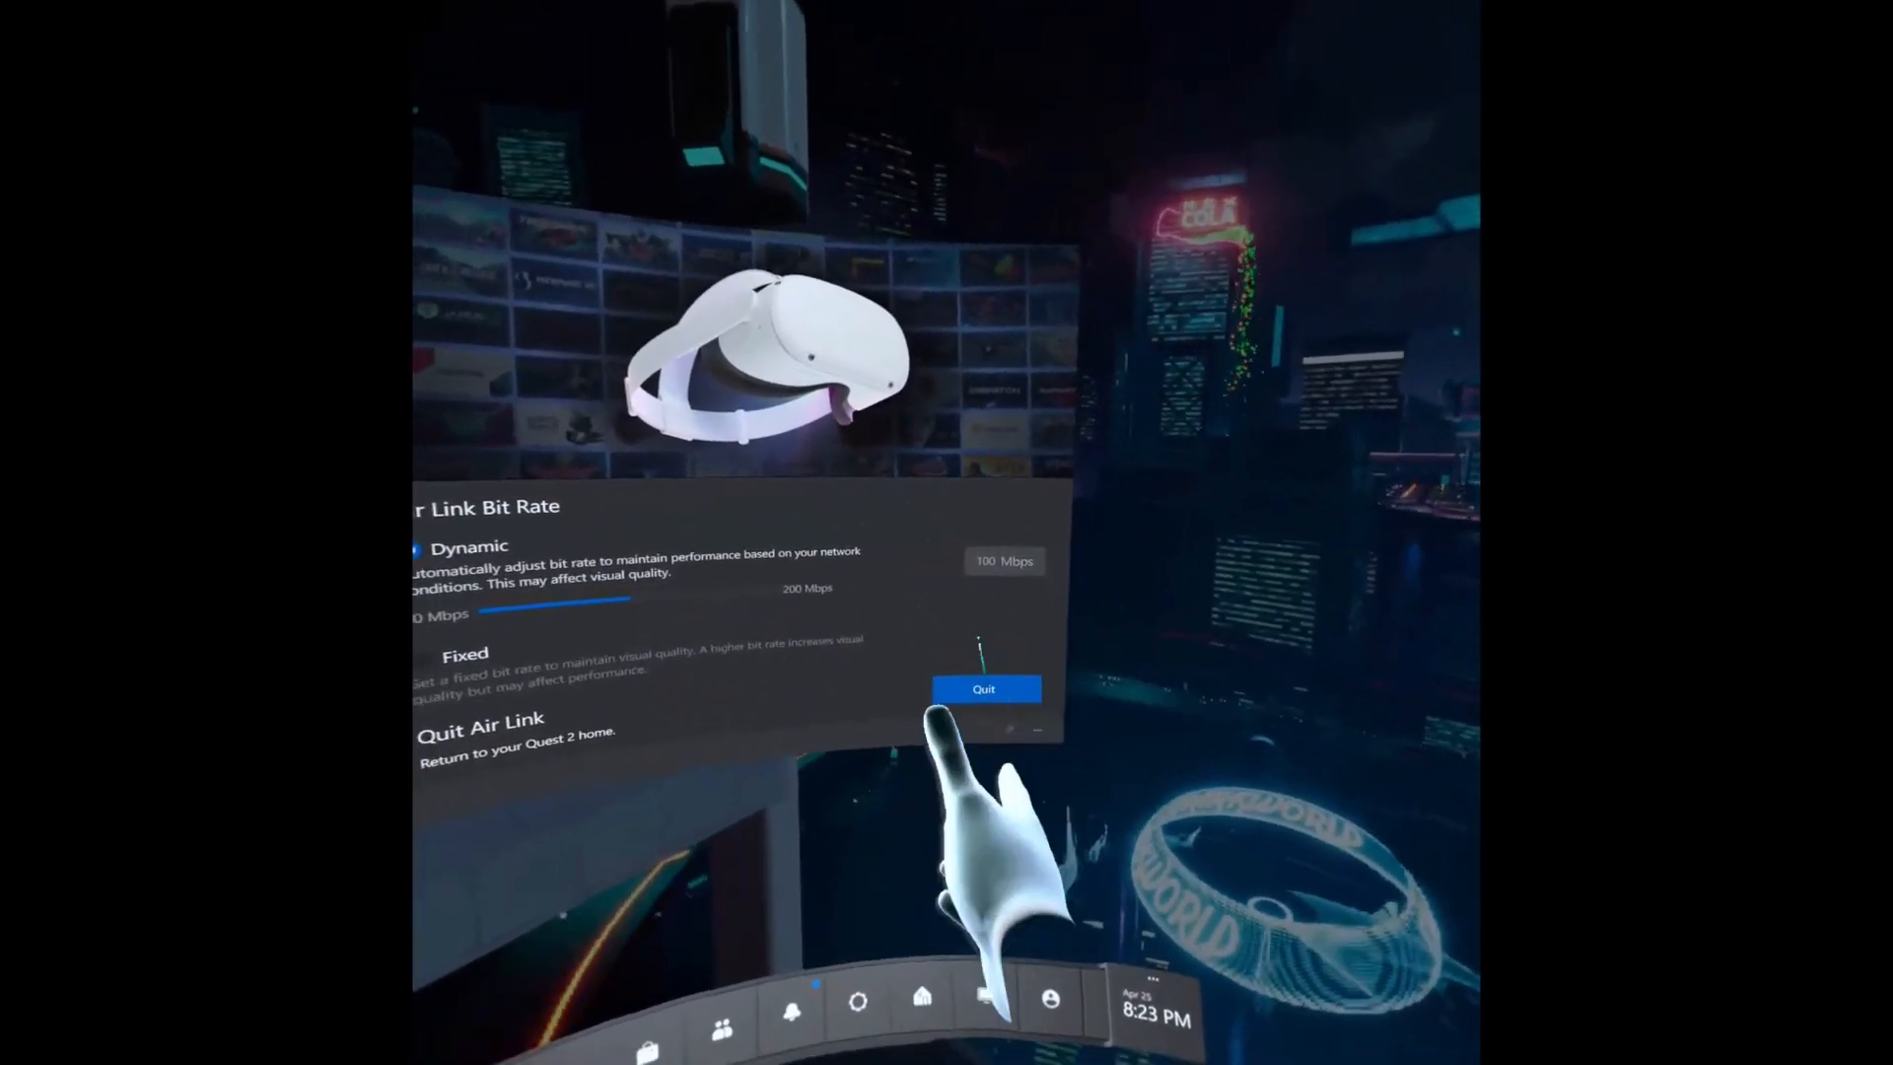
click(983, 688)
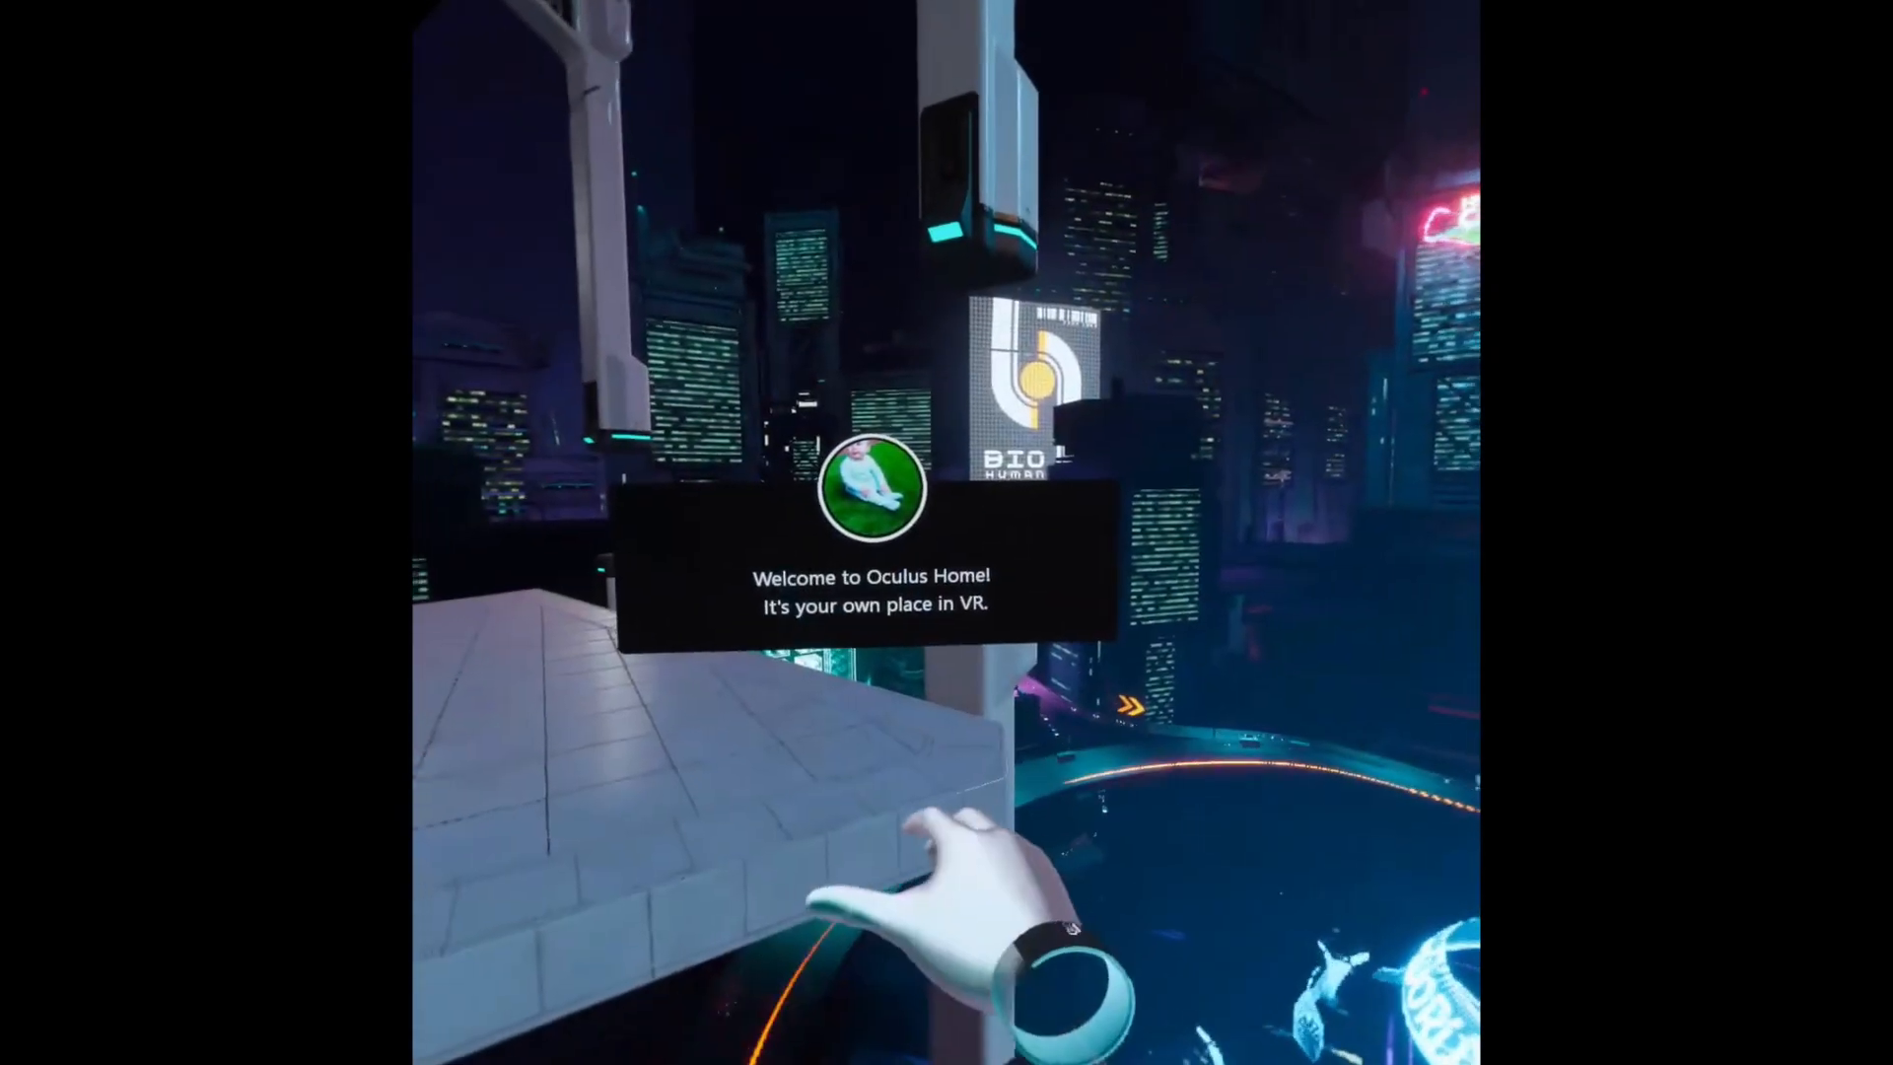